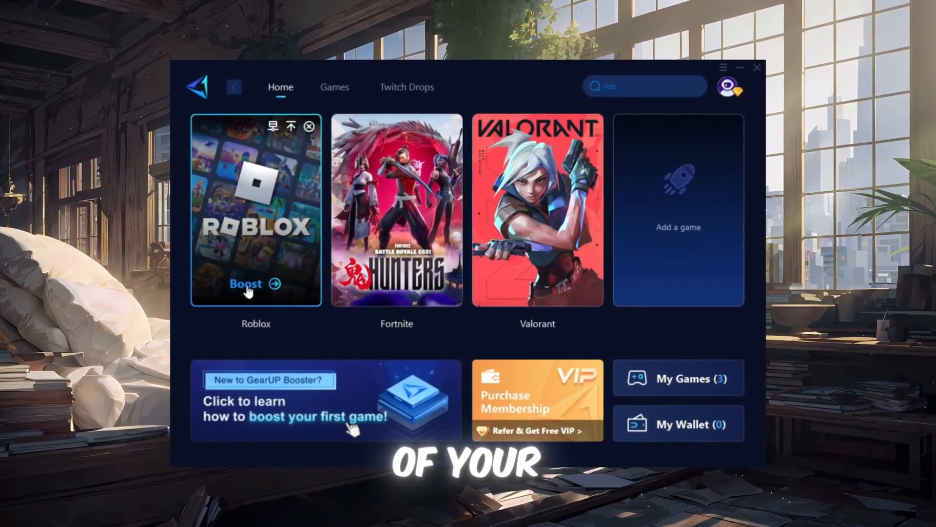
Step: Start the Roblox boost in GearUP and select the GearUP download line in the video description
left_click(246, 284)
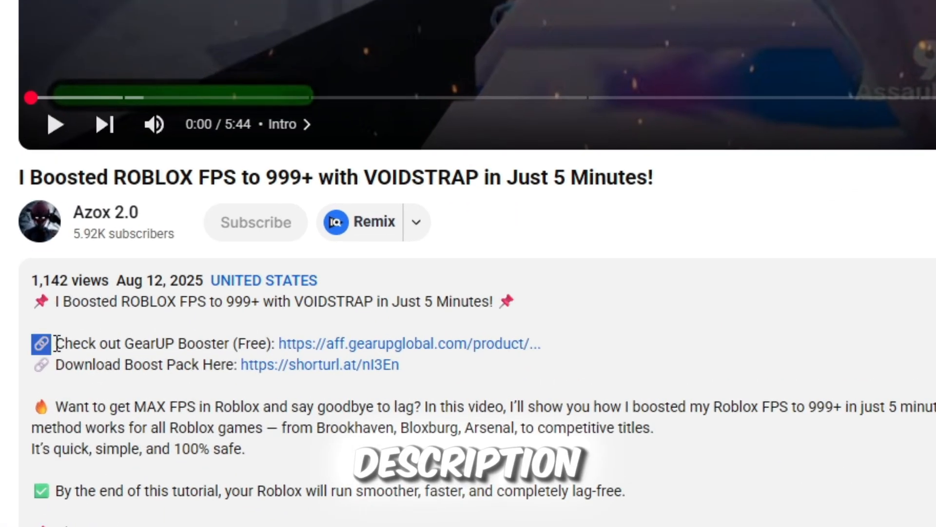
triple_click(160, 343)
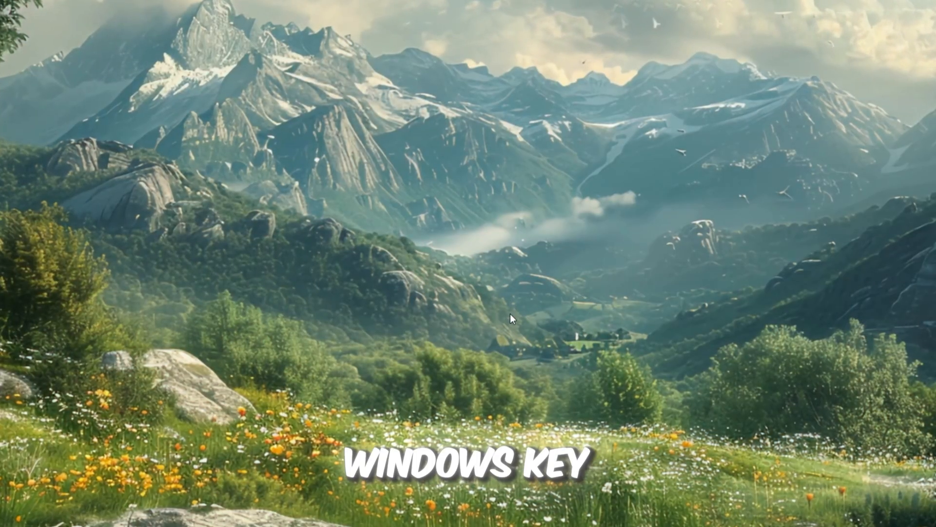
Step: Open the Windows Temp folder via Run with the 'temp' command
key("Win+r")
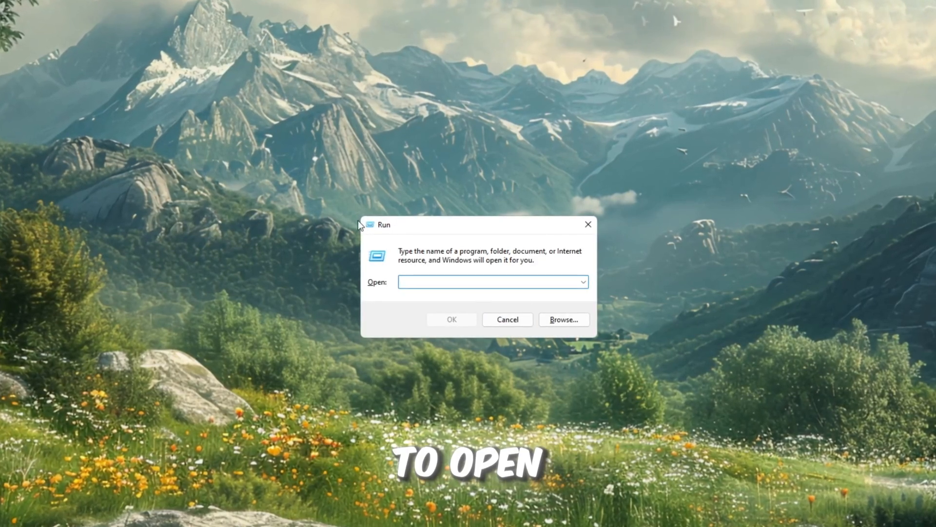
type("temp")
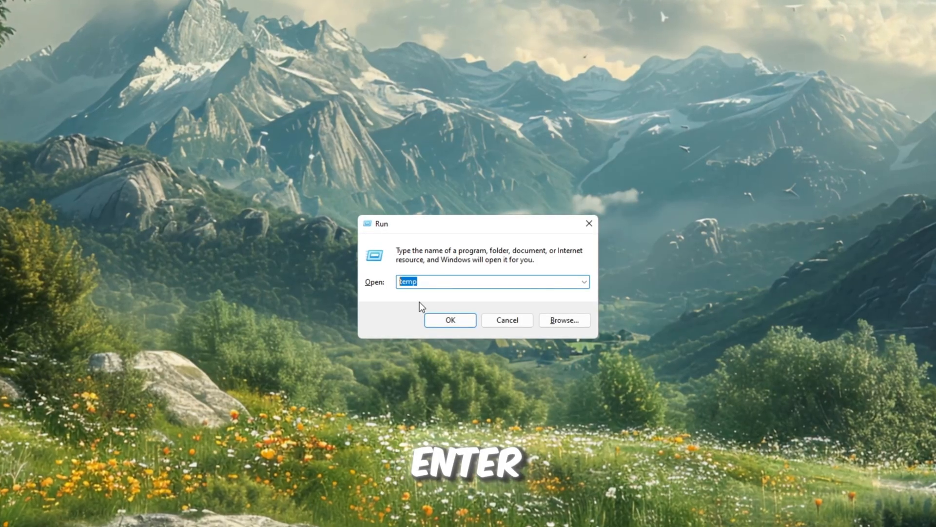
key("Enter")
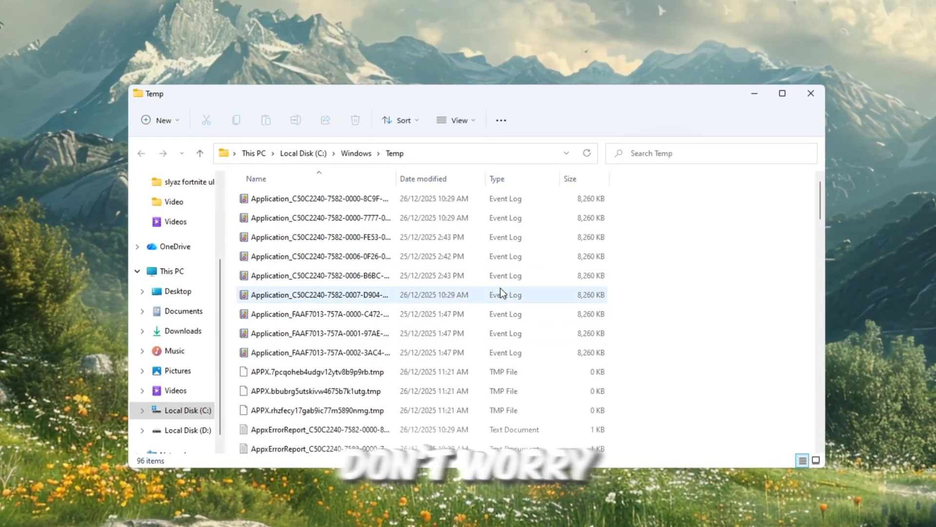
Step: Delete all files in the Temp folder, skipping the ones still in use
scroll("down", 3)
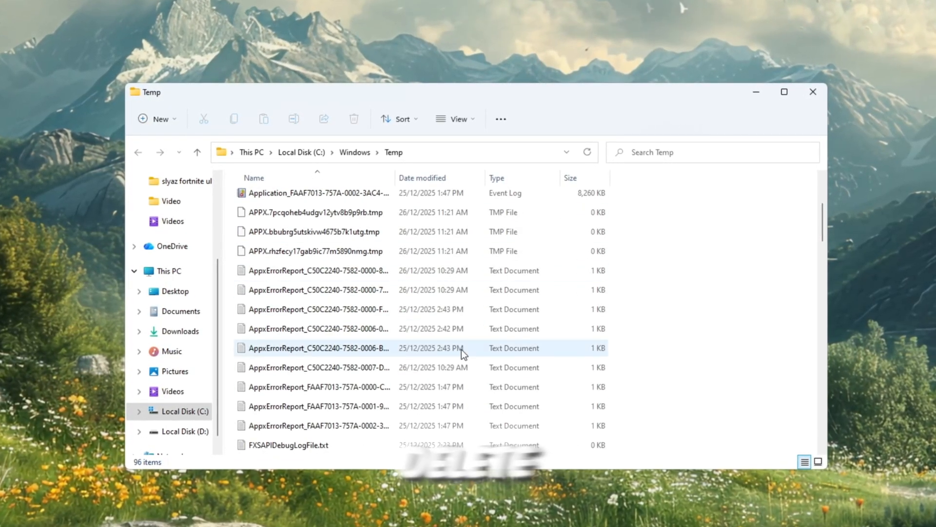
key("ctrl+a")
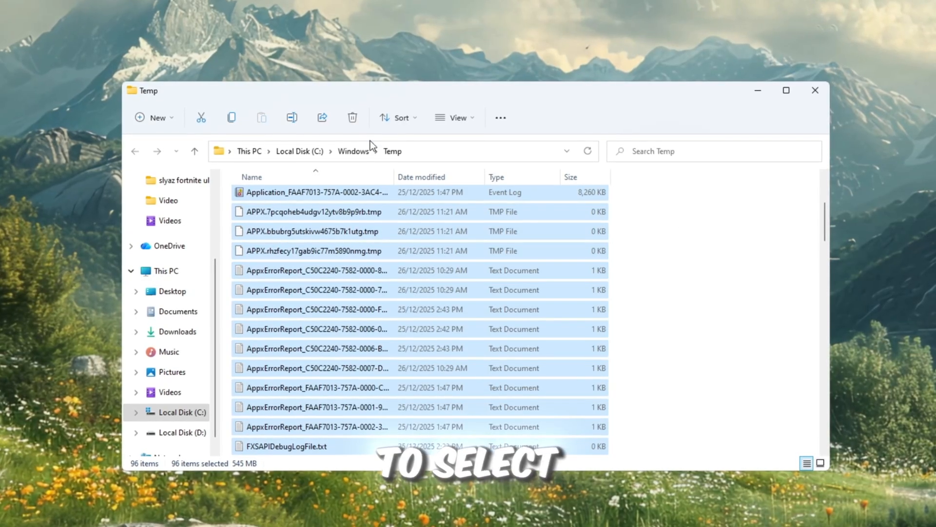
left_click(352, 117)
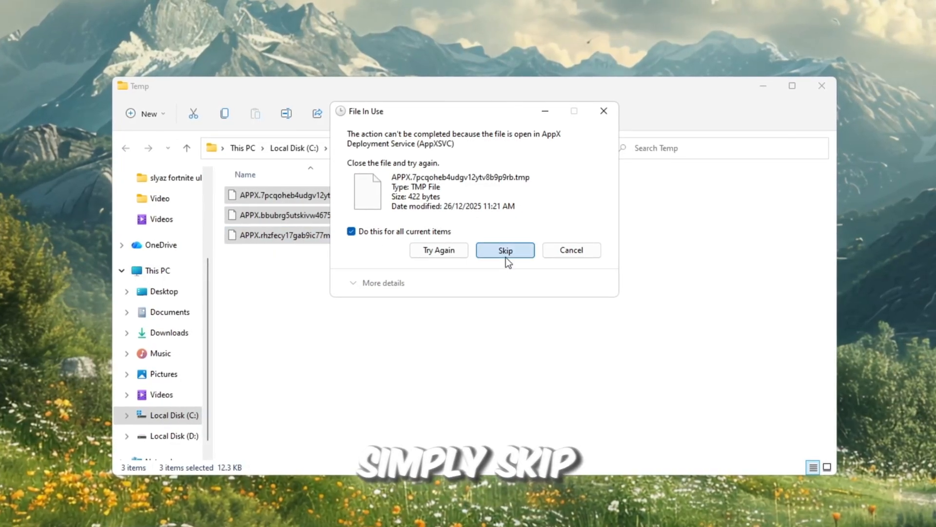
left_click(506, 250)
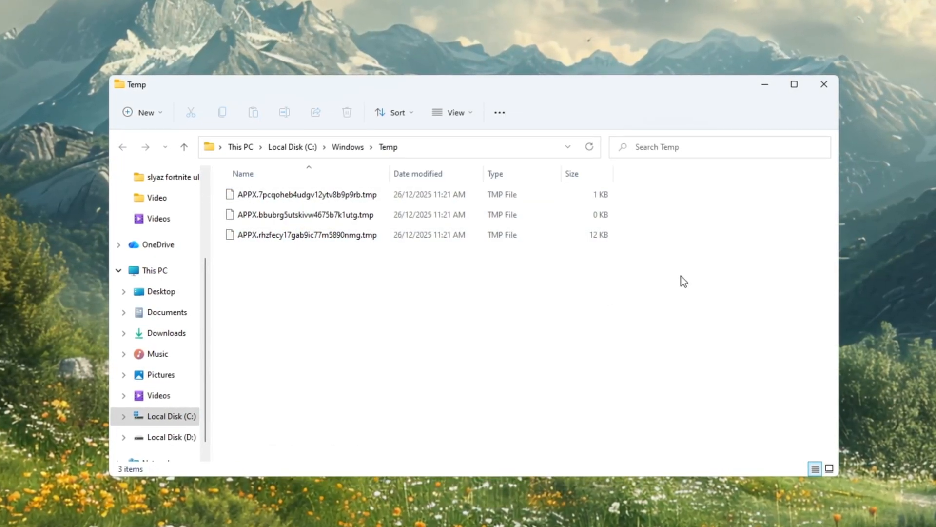
Step: Open %temp% via Run and delete its files, skipping admin-protected and in-use items
key("Win+r")
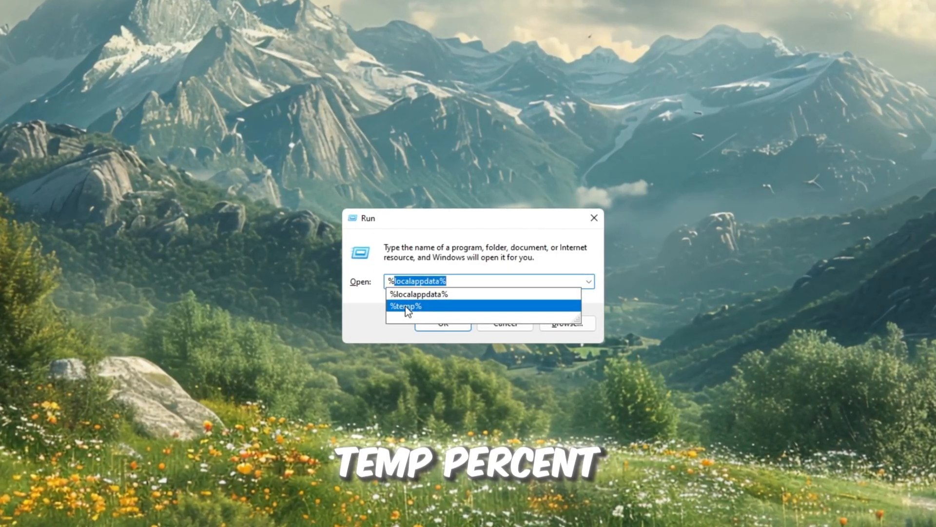
left_click(405, 305)
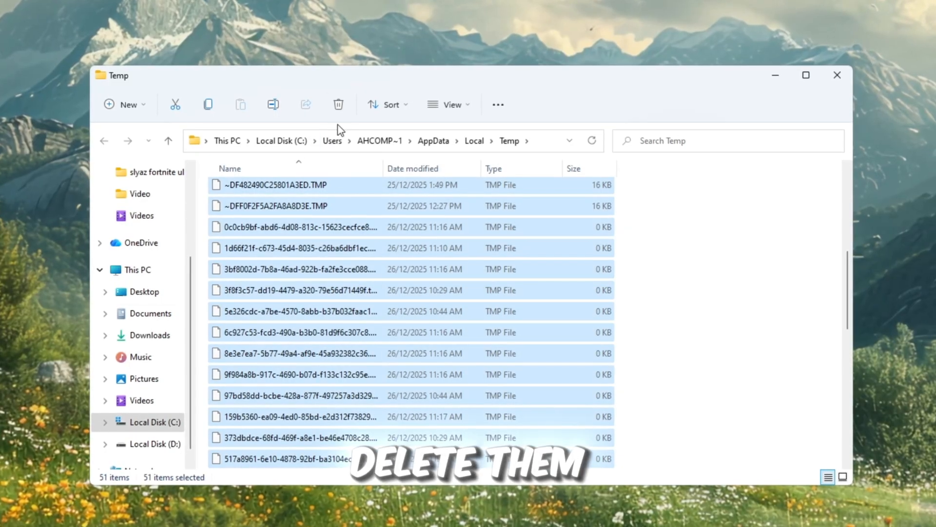
left_click(338, 104)
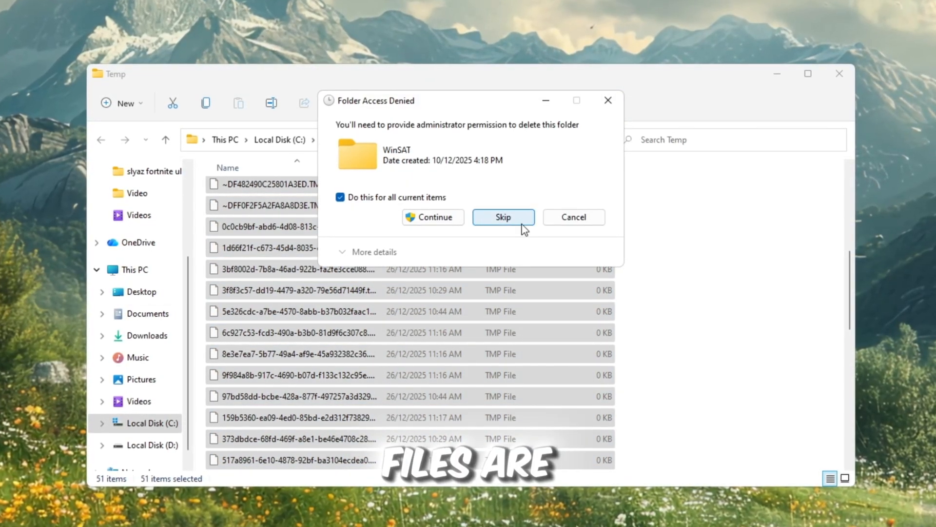
left_click(503, 216)
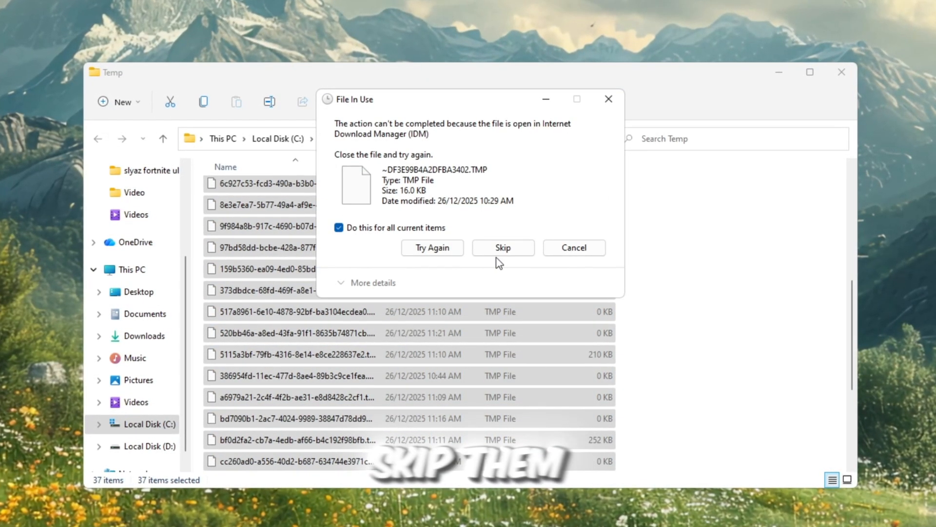
left_click(504, 247)
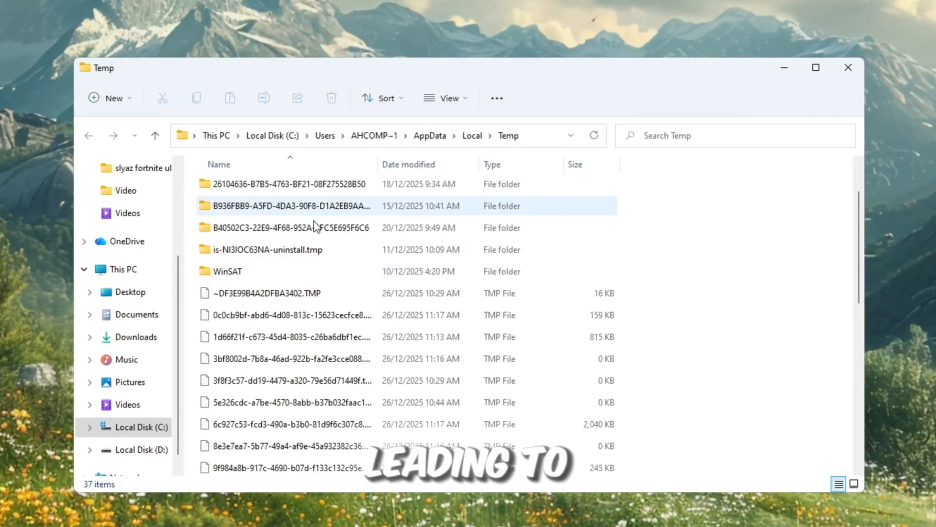
scroll("down", 3)
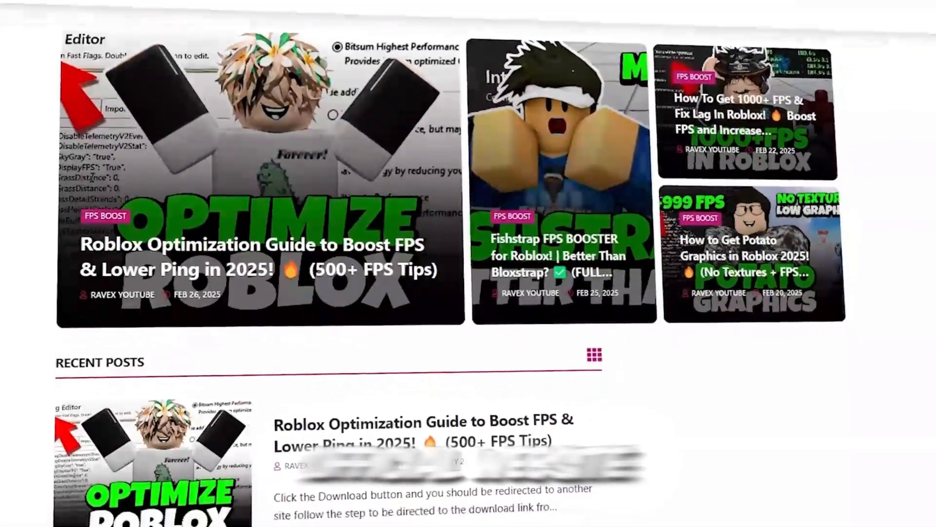
Step: Open the 1-Bloxstrap folder of the pack and launch Bloxstrap.exe
scroll("down", 3)
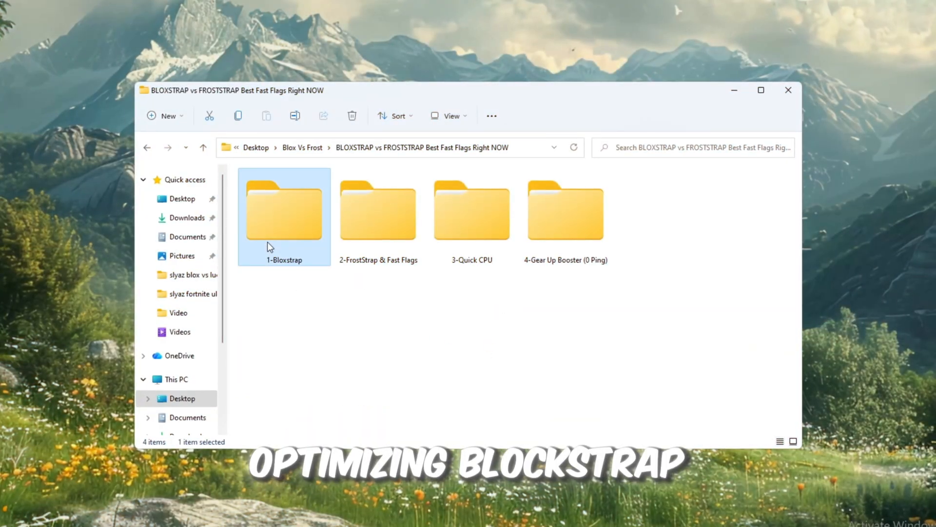
double_click(284, 209)
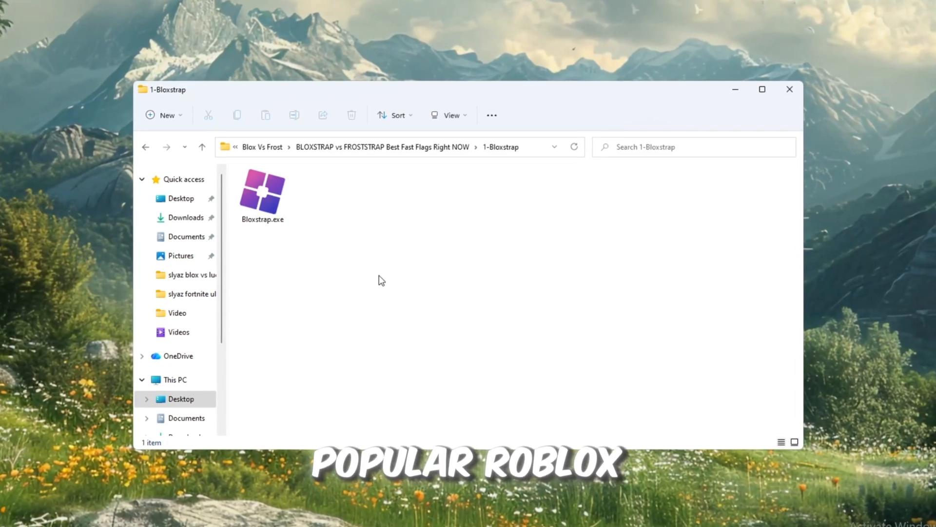
left_click(263, 195)
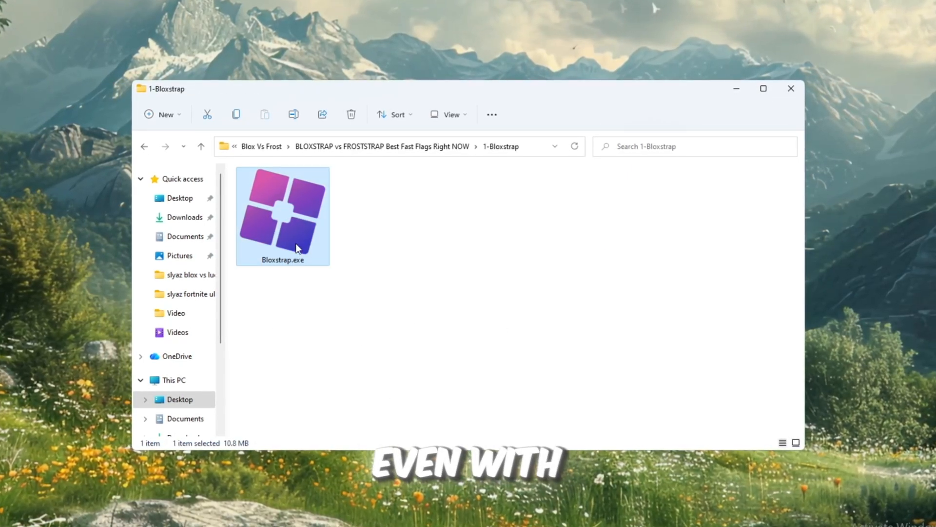
left_click(462, 343)
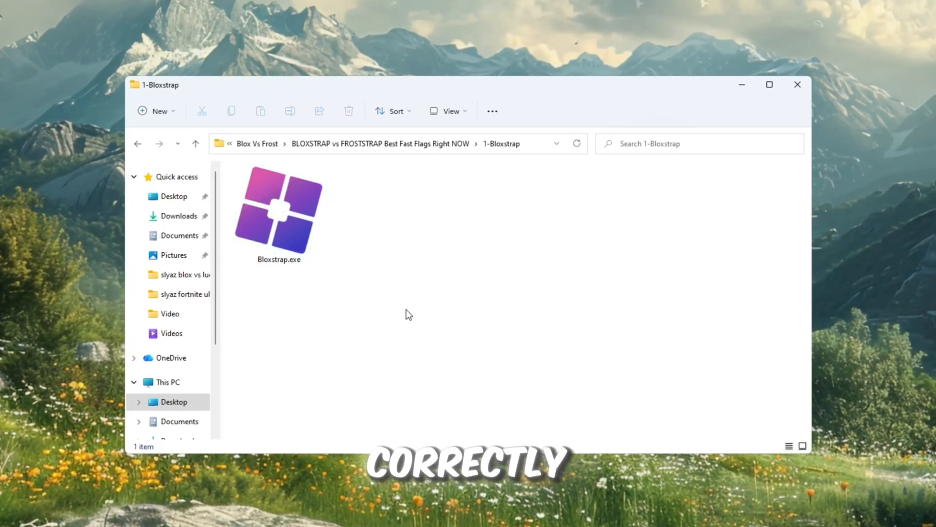
mouse_move(429, 295)
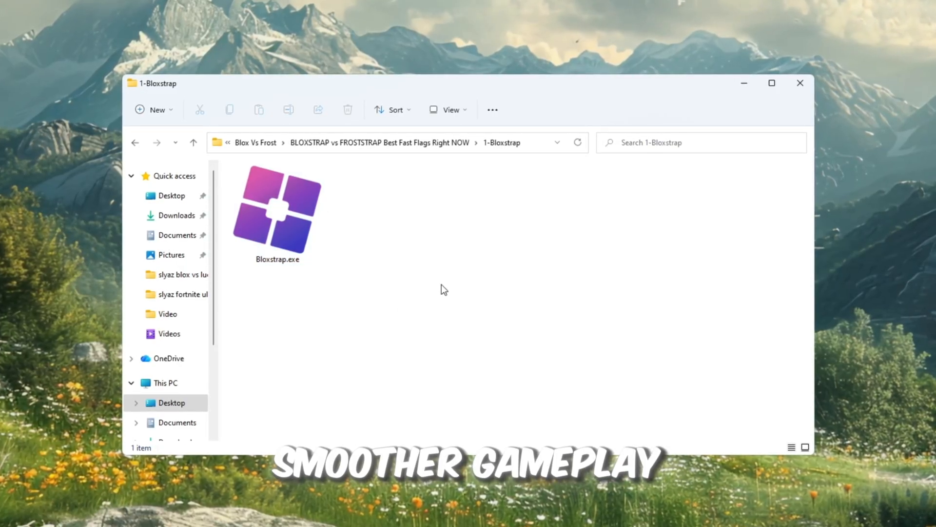
left_click(277, 214)
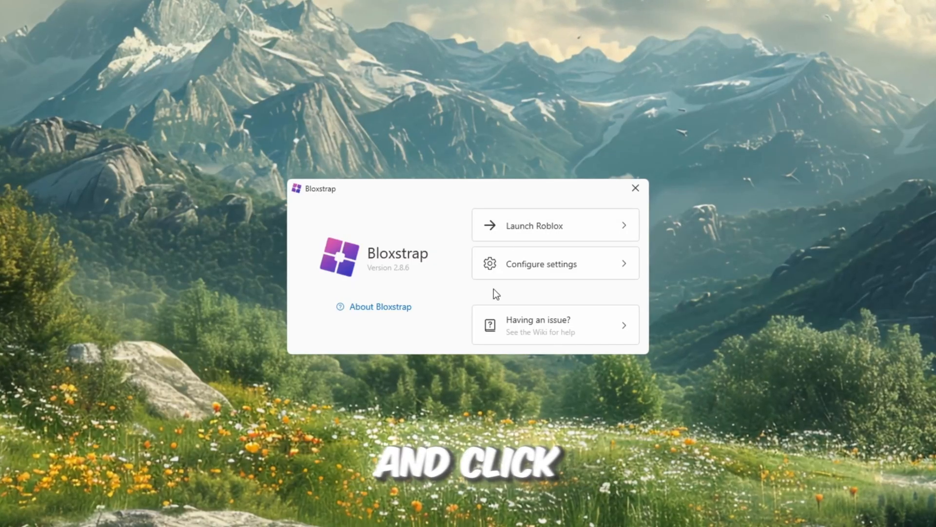
Step: Browse Bloxstrap settings pages and return to Integrations
left_click(555, 264)
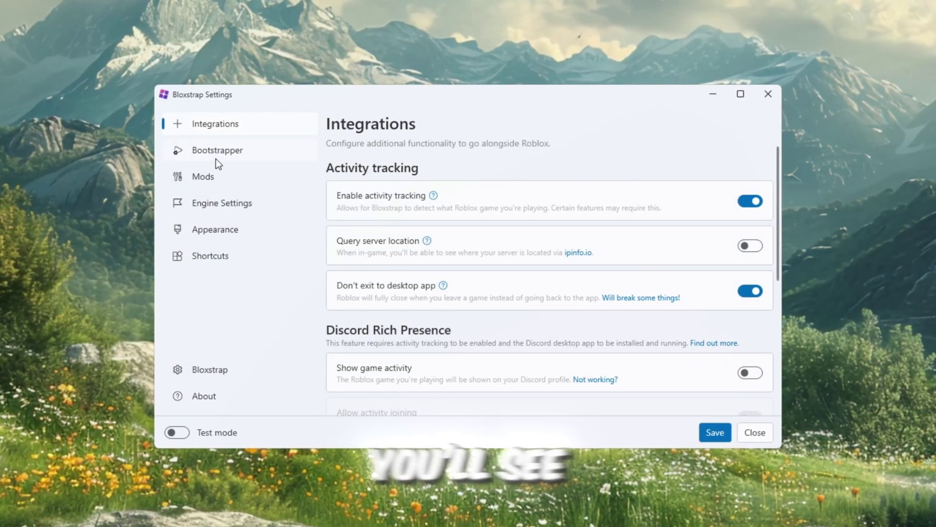
left_click(209, 256)
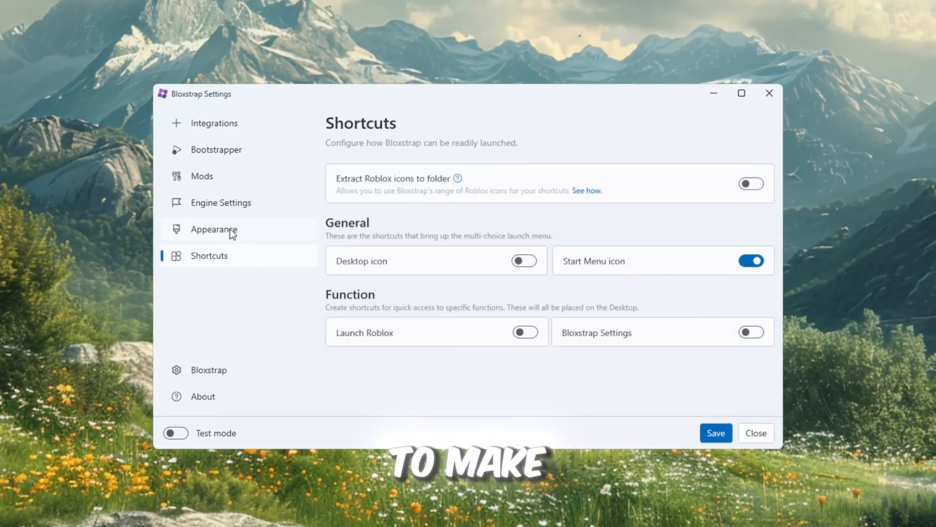
left_click(202, 176)
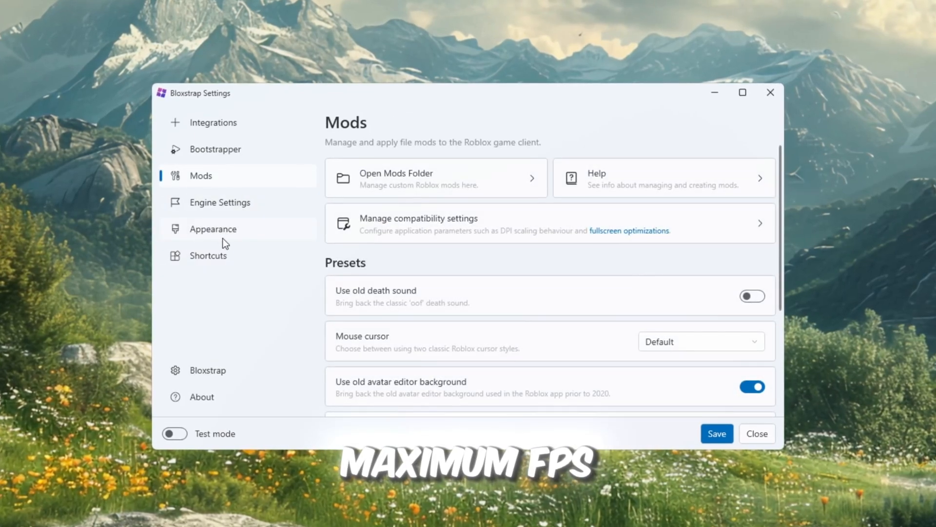
left_click(213, 228)
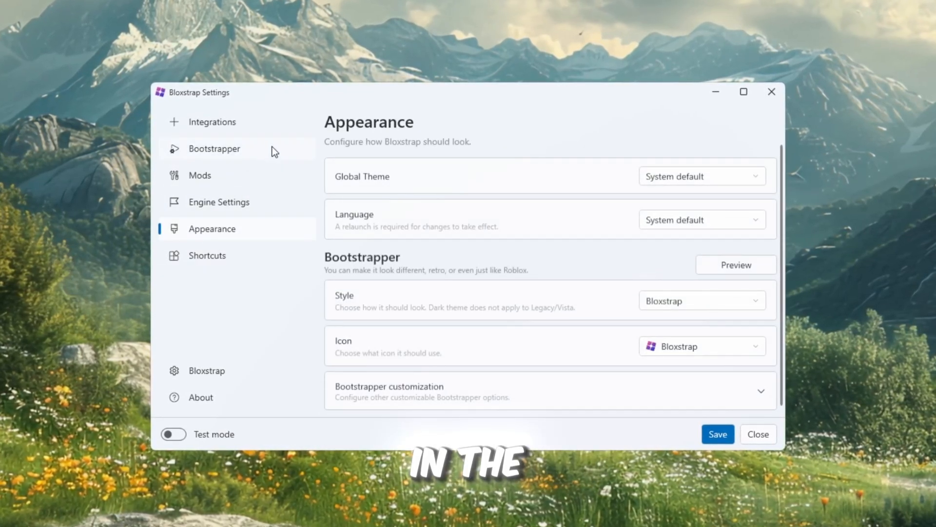
left_click(212, 122)
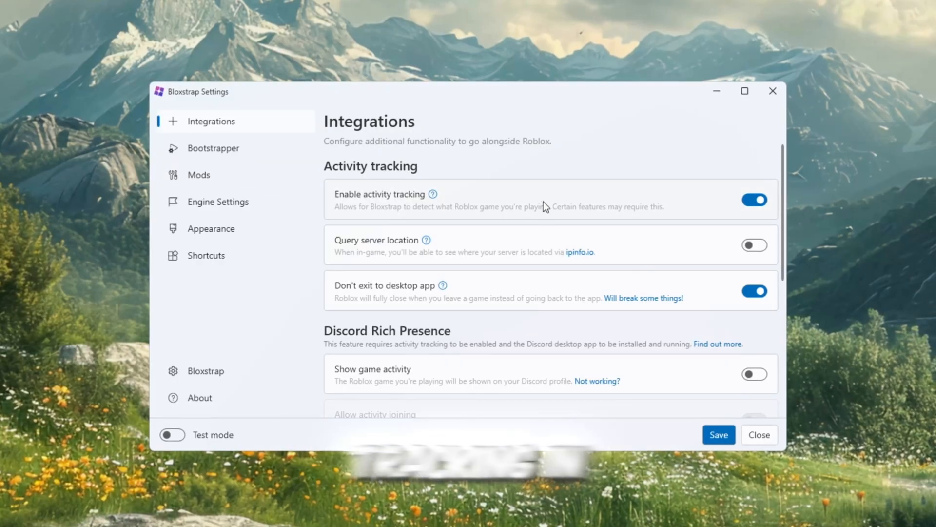
Step: Leave Don't exit to desktop app enabled and Query server location off after toggling each
left_click(755, 291)
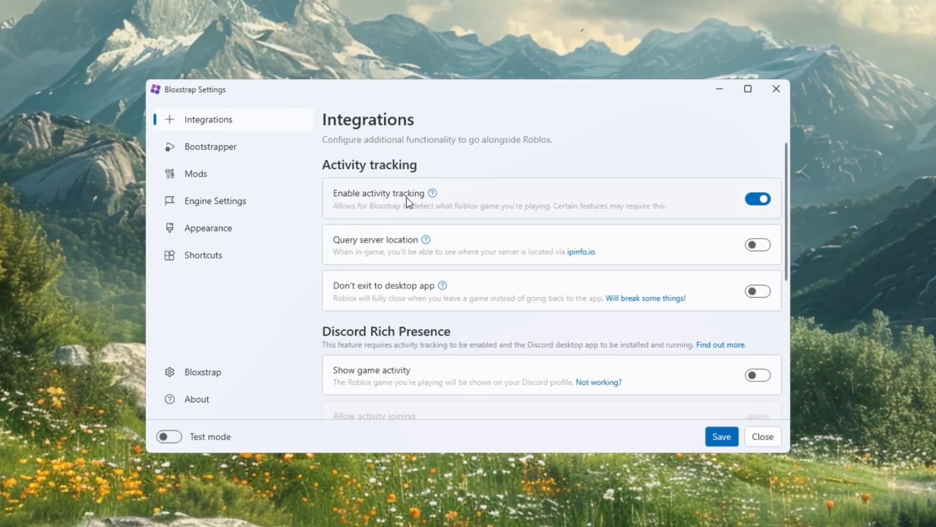
left_click(759, 243)
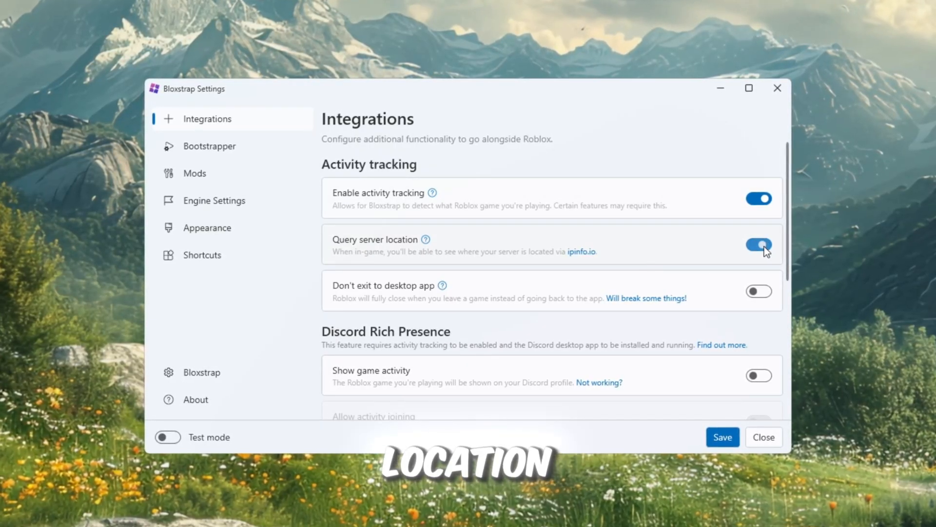
left_click(759, 244)
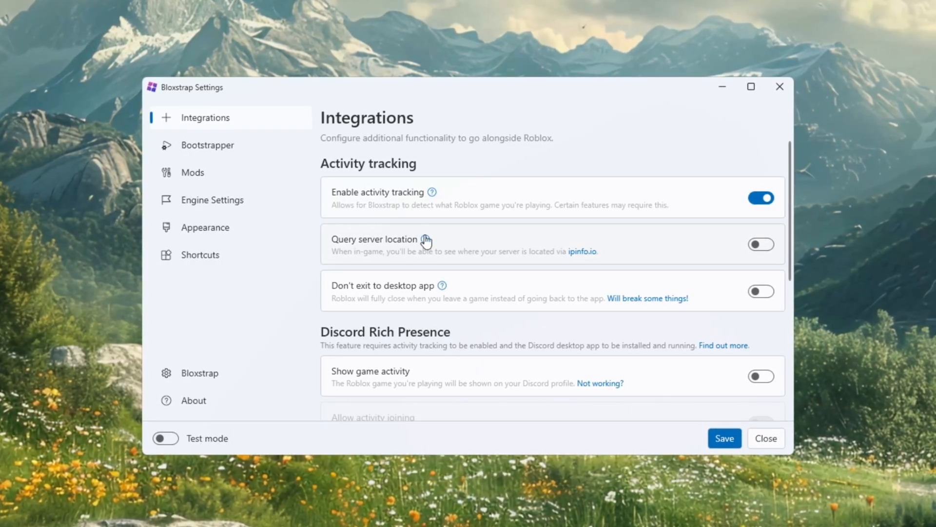
left_click(761, 291)
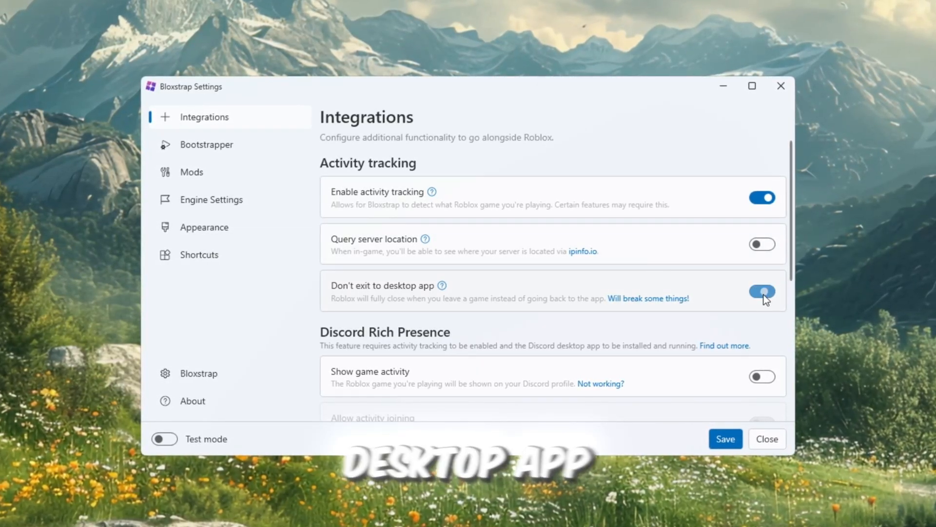
left_click(762, 291)
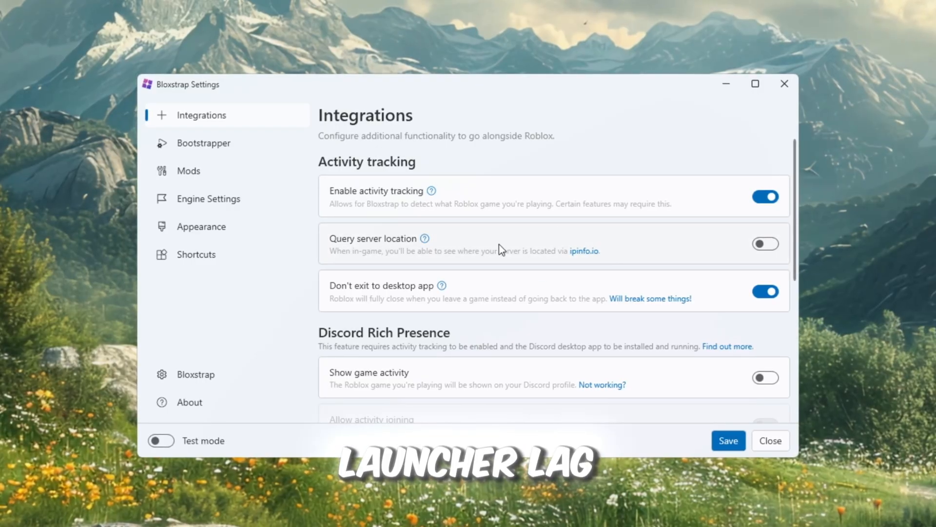
Step: On the Bootstrapper page, toggle unsupported Roblox languages on and back off
left_click(203, 142)
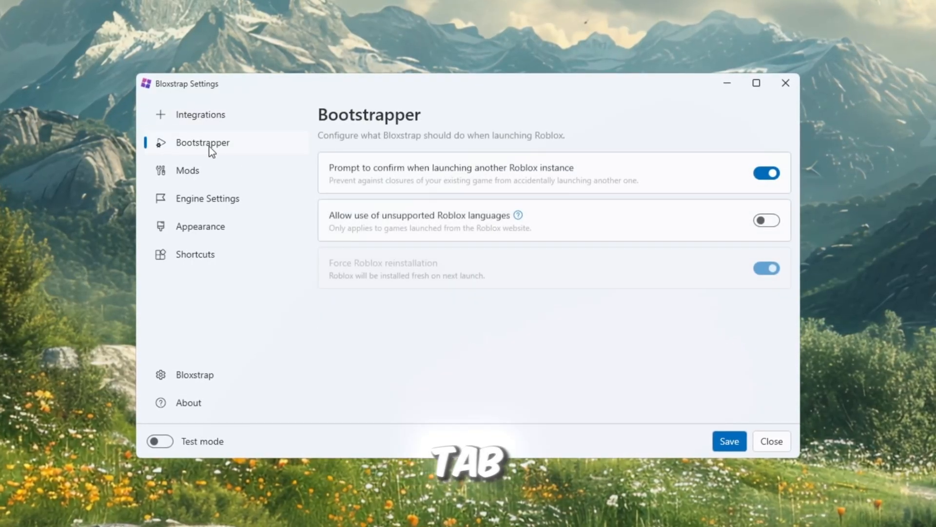
left_click(767, 174)
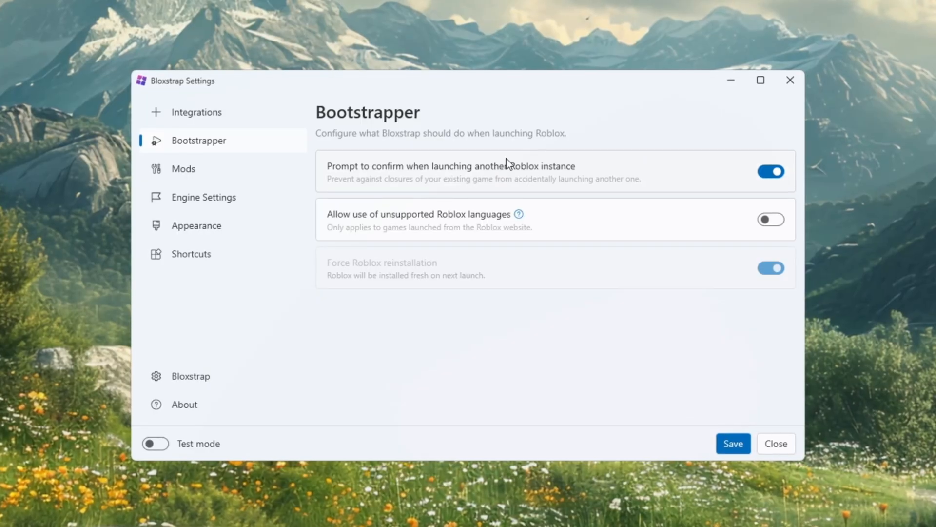
left_click(771, 218)
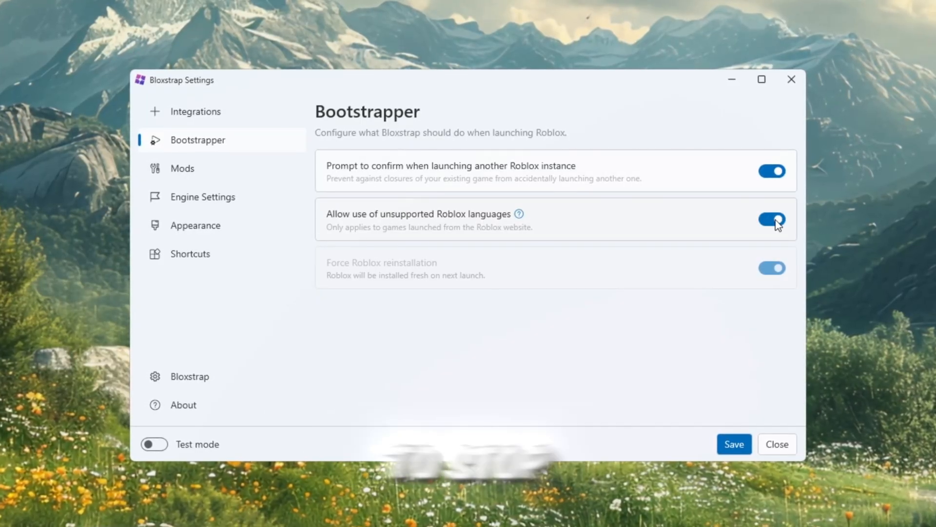
left_click(772, 218)
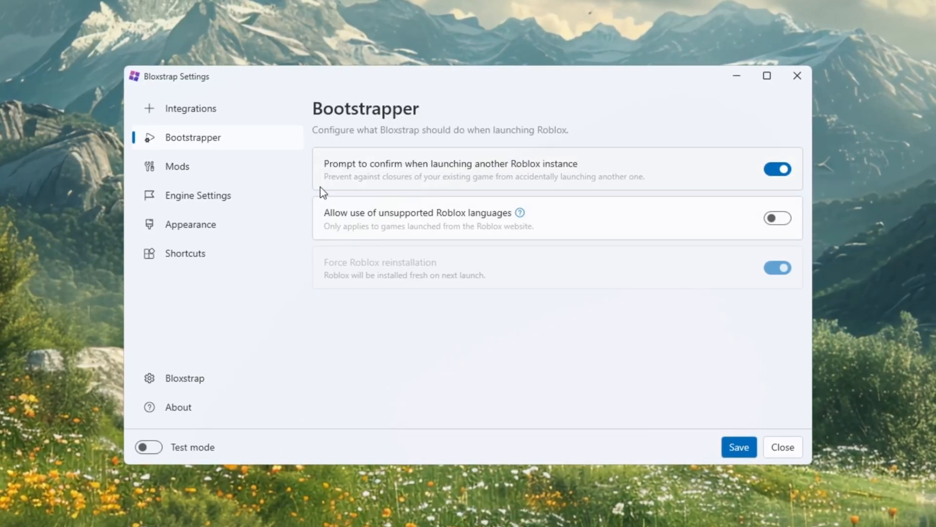
Step: On the Mods page, toggle old character sound emulation on and back off, then go to Engine Settings
left_click(176, 166)
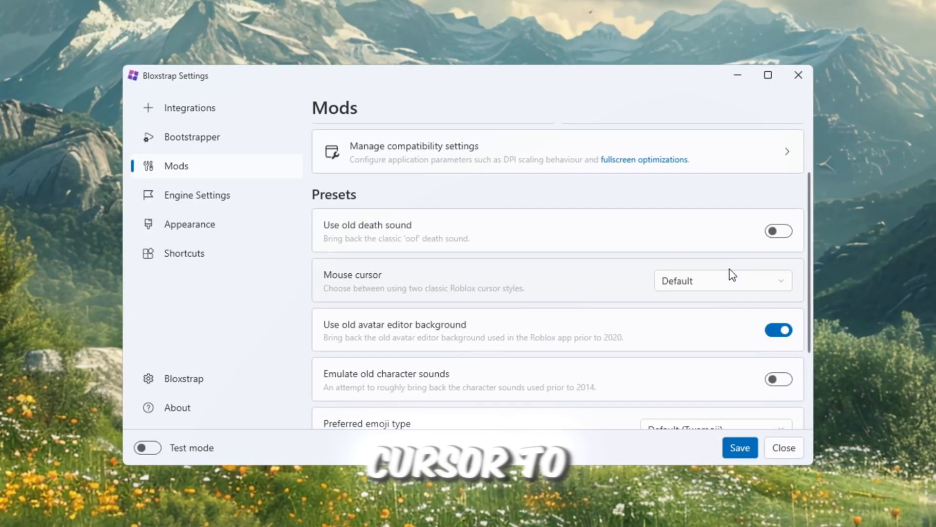
scroll("down", 3)
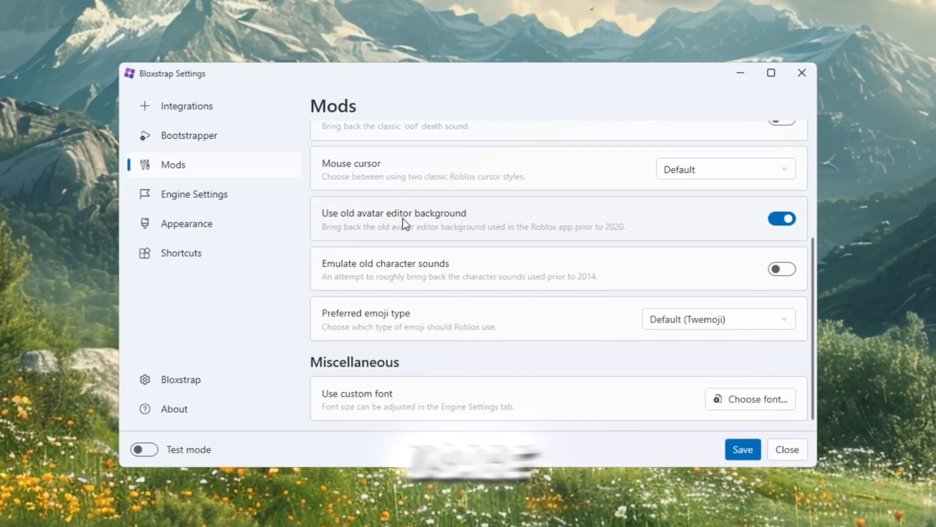
mouse_move(353, 204)
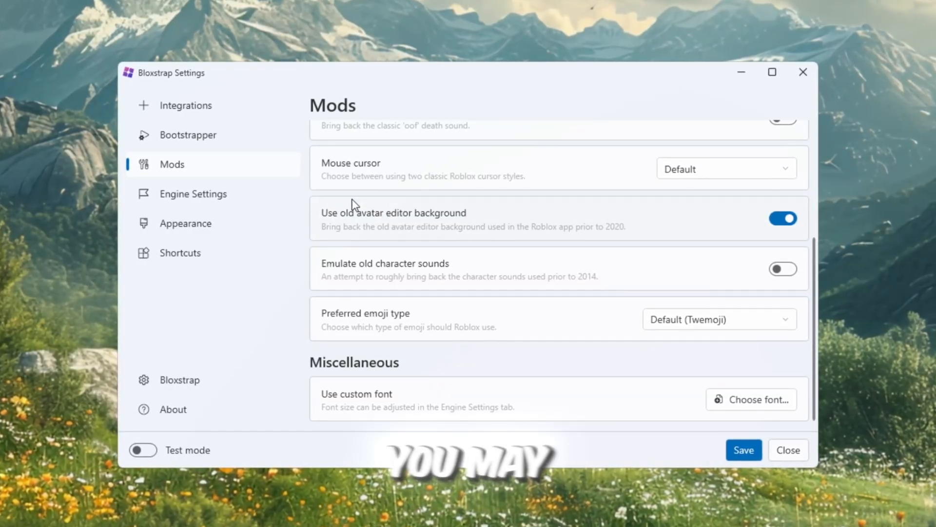
left_click(784, 269)
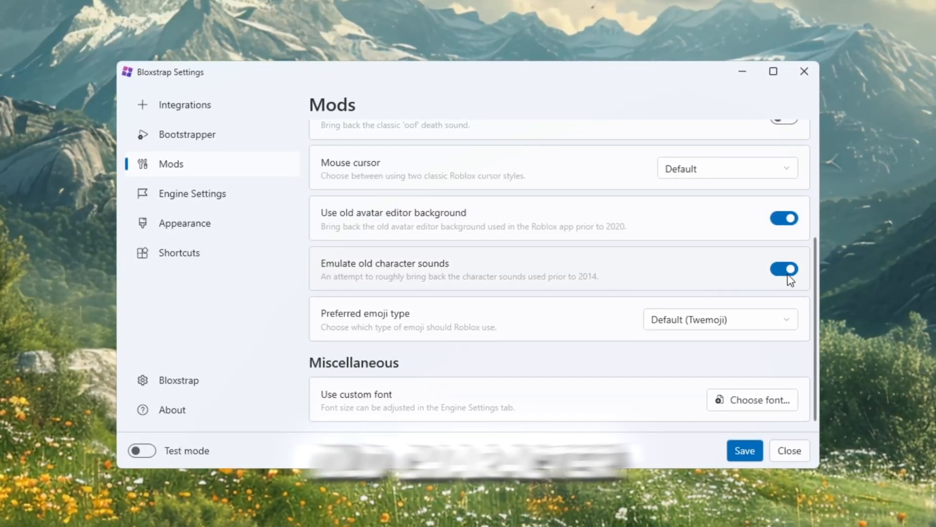
left_click(785, 270)
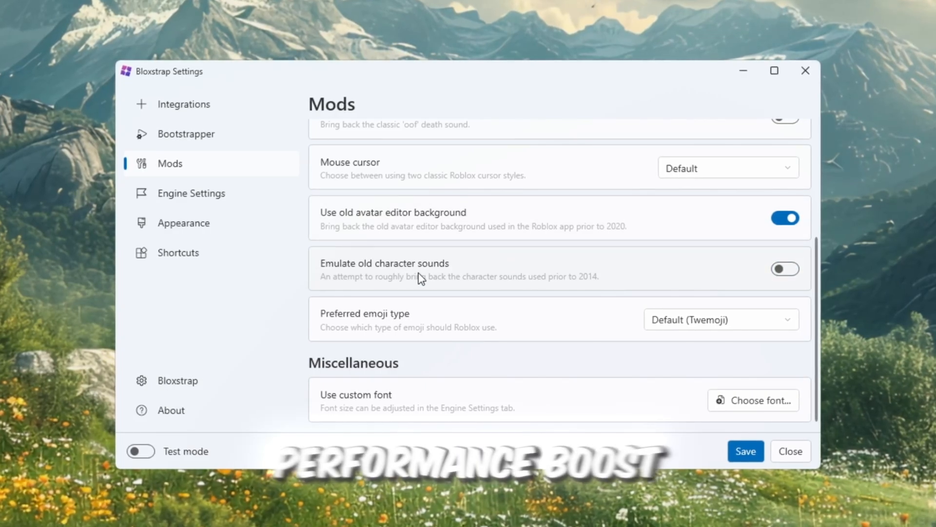
left_click(191, 193)
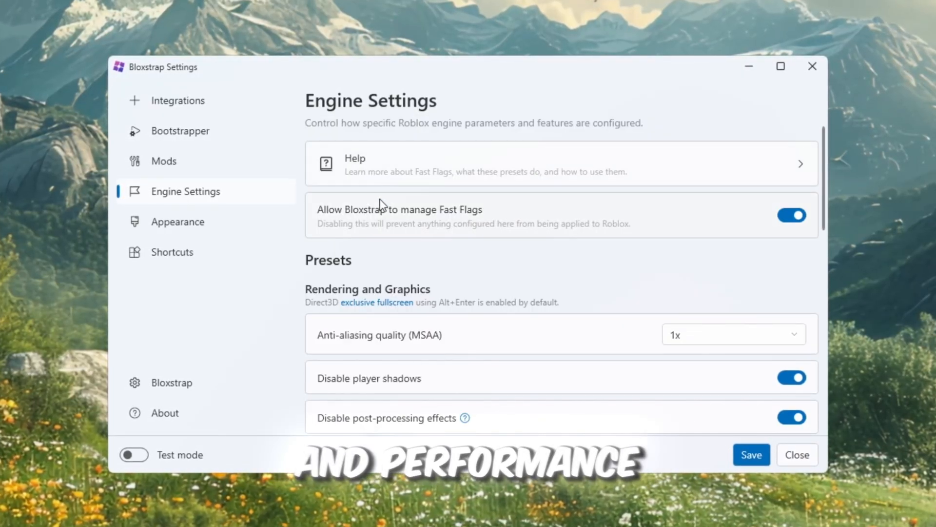
Step: Set texture quality to Level 0 (Lowest) and save the engine settings
scroll("down", 3)
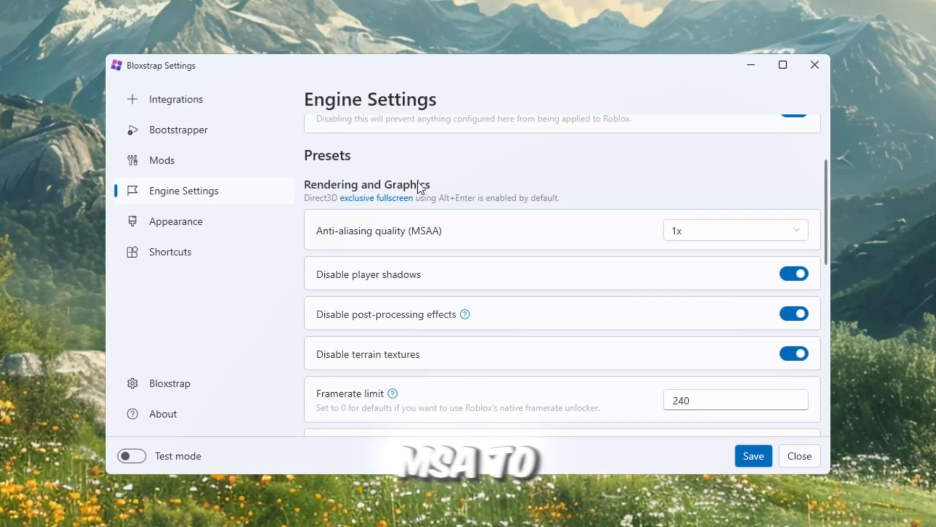
scroll("down", 3)
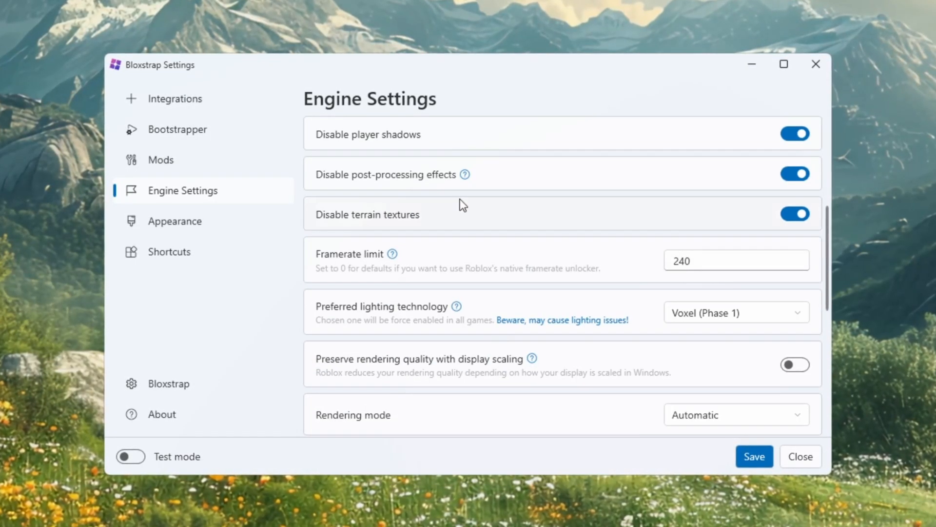
scroll("down", 3)
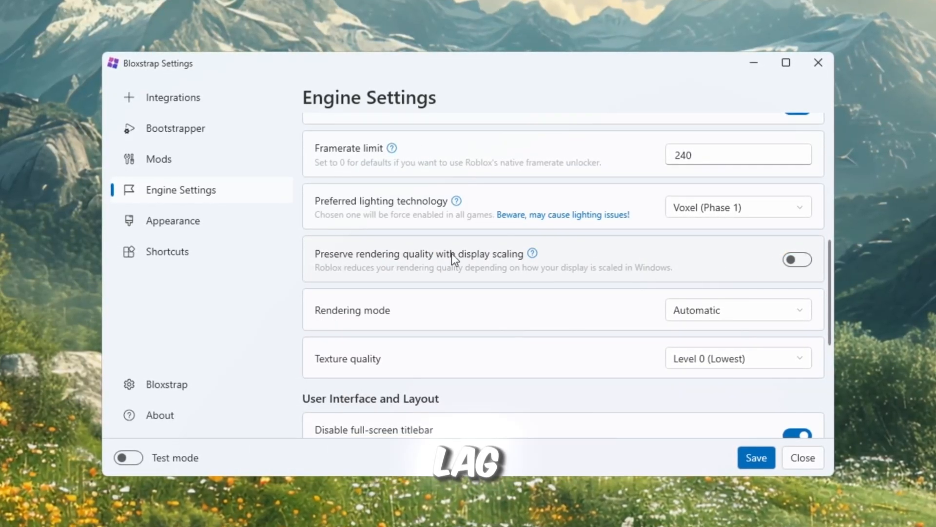
left_click(740, 310)
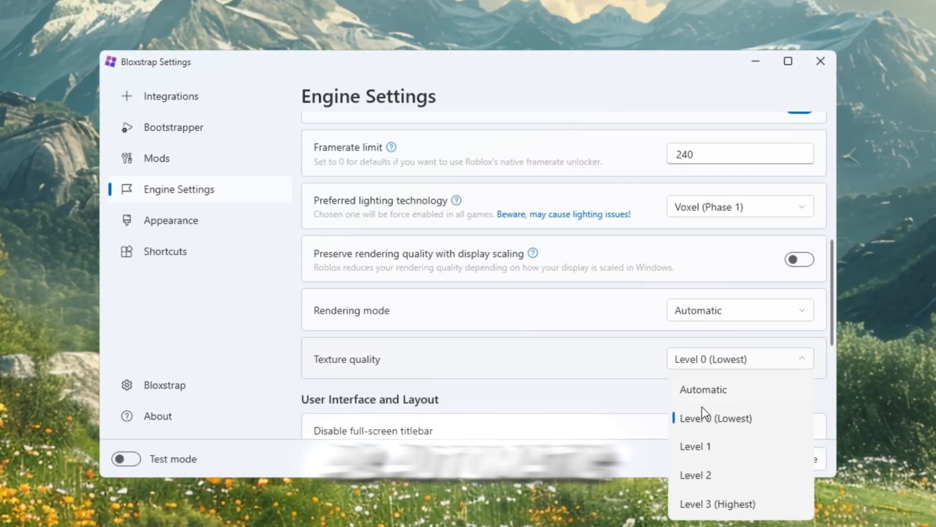
left_click(714, 417)
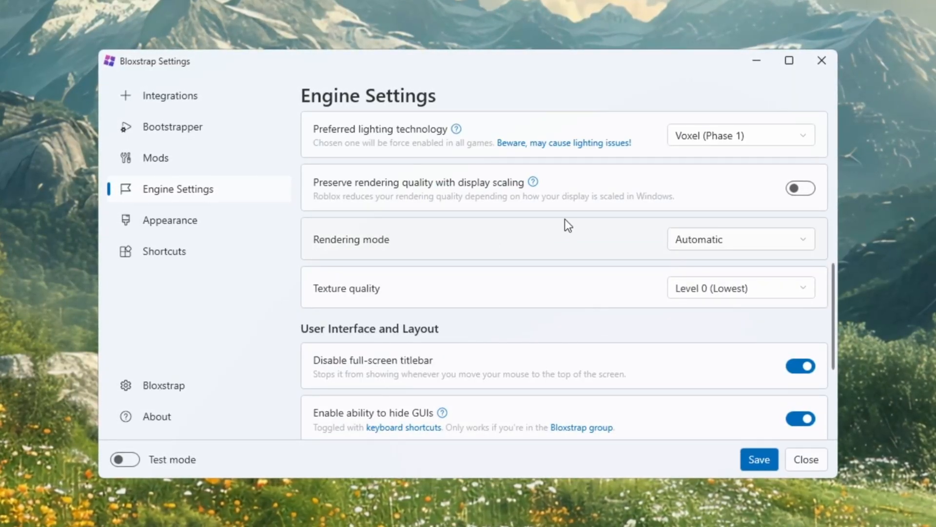
left_click(759, 460)
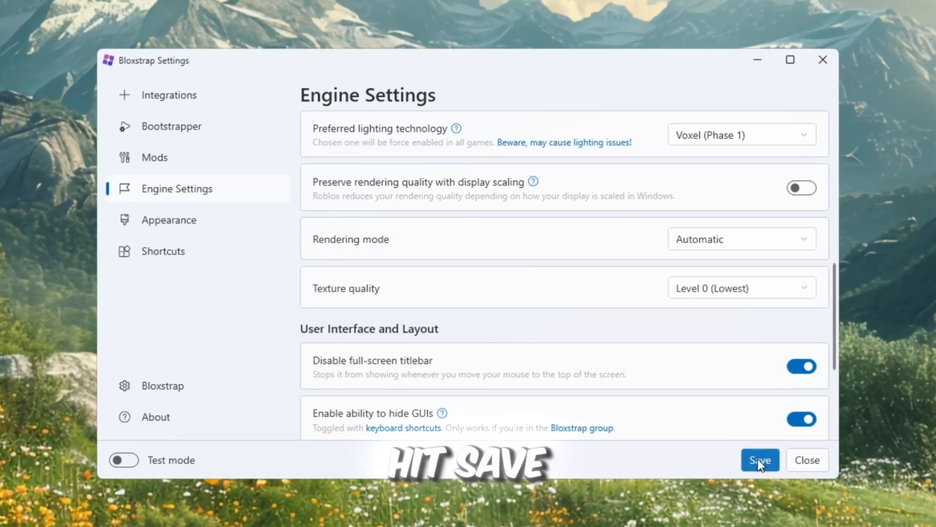
left_click(761, 460)
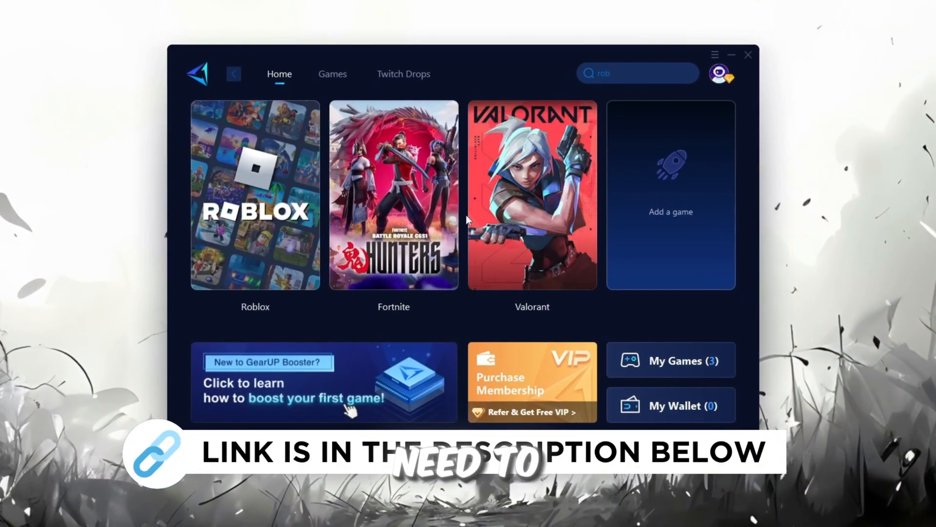
Step: Switch to GearUP Booster's Home tab and boost Roblox on auto server and node
left_click(722, 74)
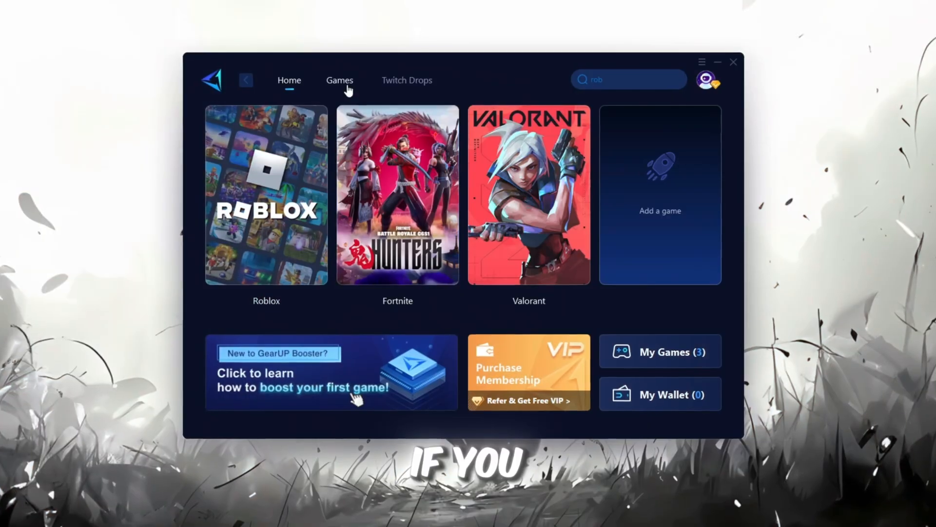
left_click(340, 80)
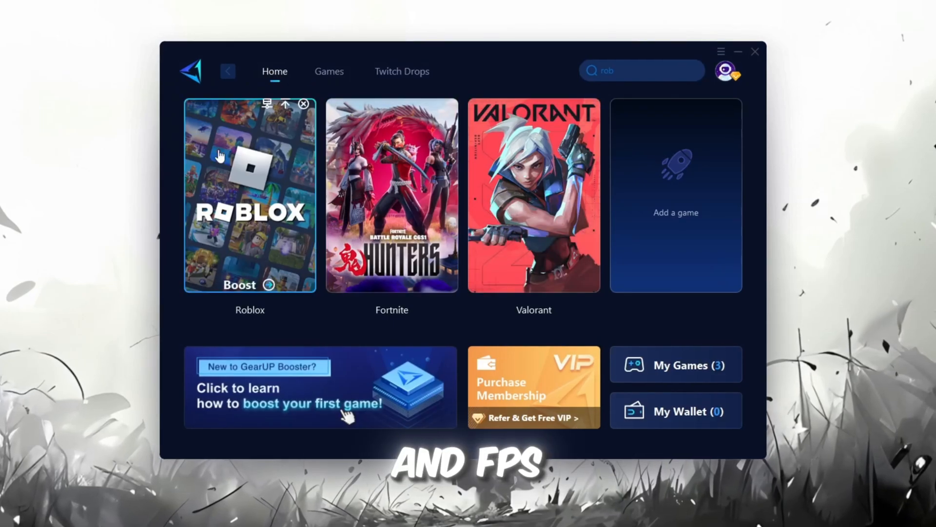
mouse_move(377, 254)
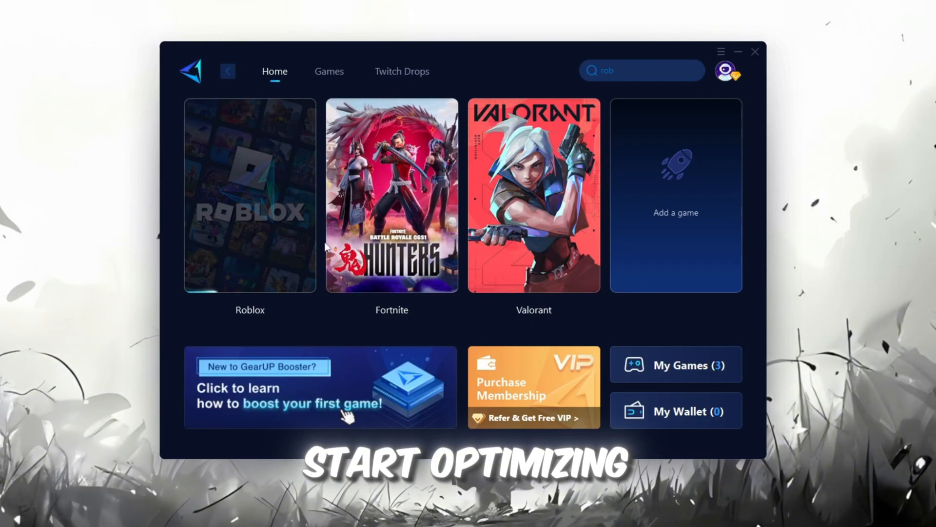
left_click(248, 195)
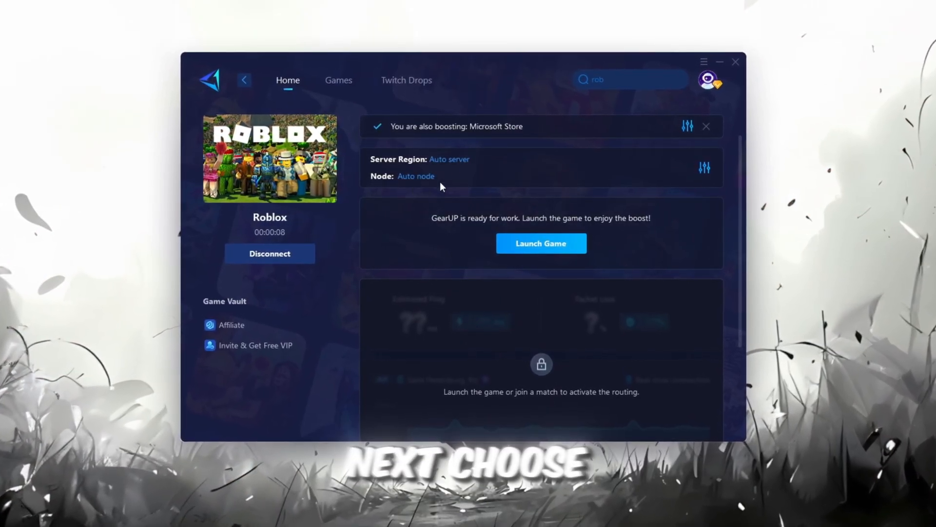
left_click(449, 159)
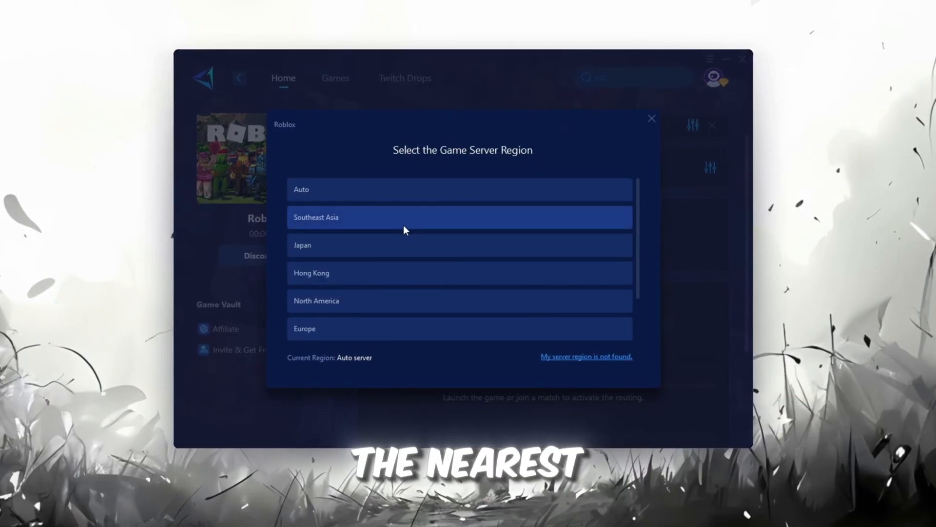
scroll("down", 3)
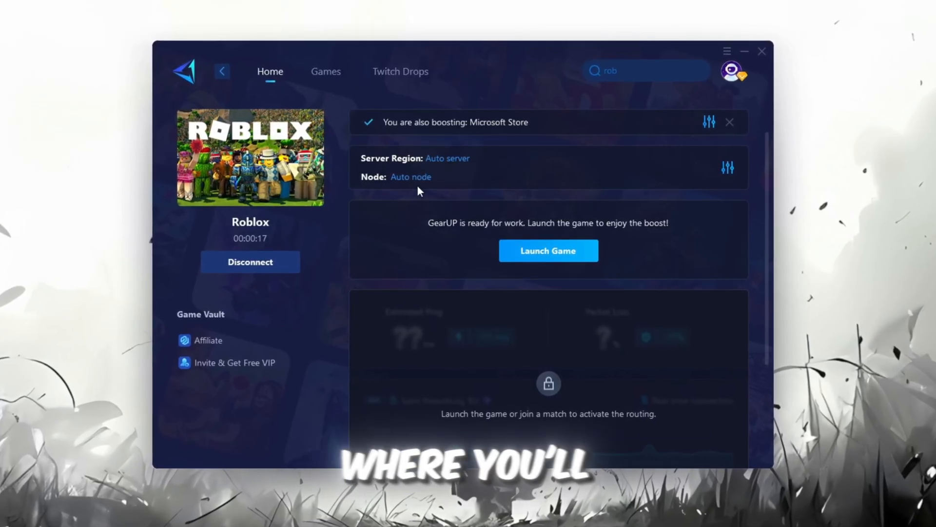
left_click(411, 176)
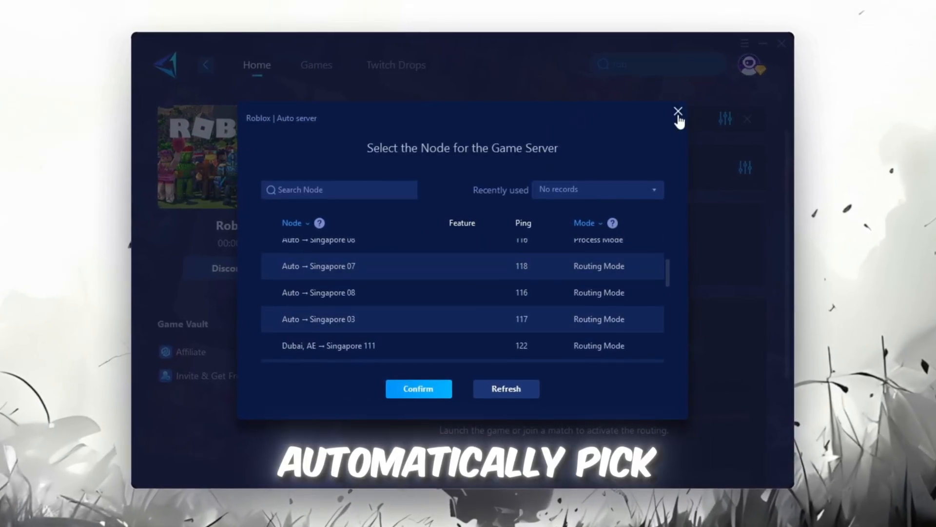
left_click(679, 111)
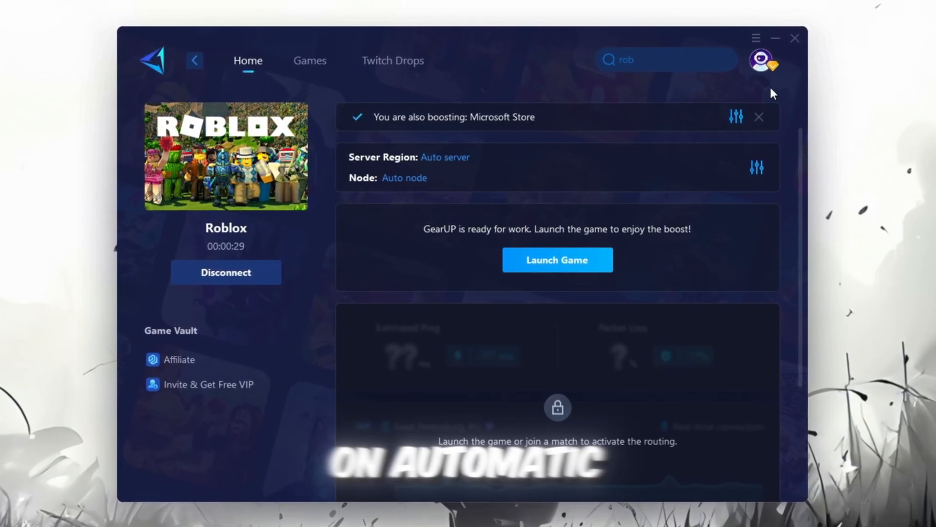
left_click(557, 259)
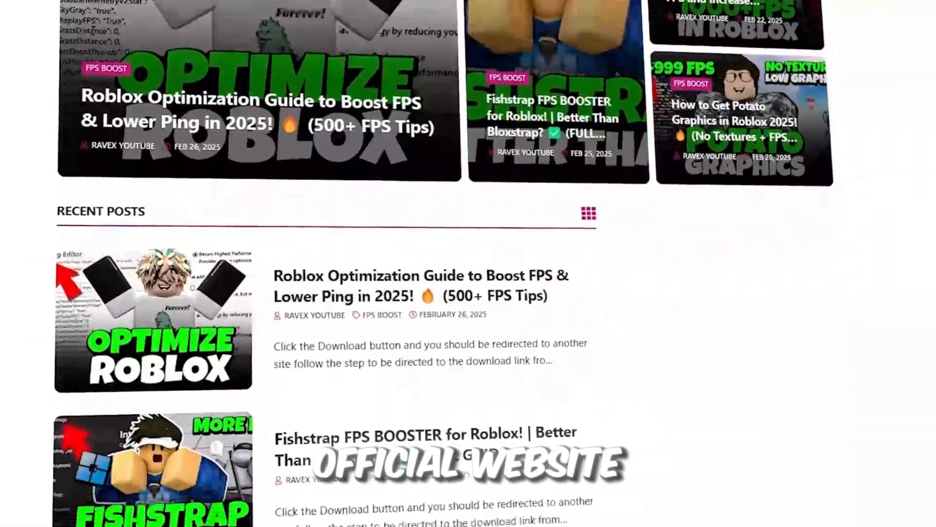
Step: Scroll through the blog's Recent Posts on Roblox FPS boosts
scroll("down", 3)
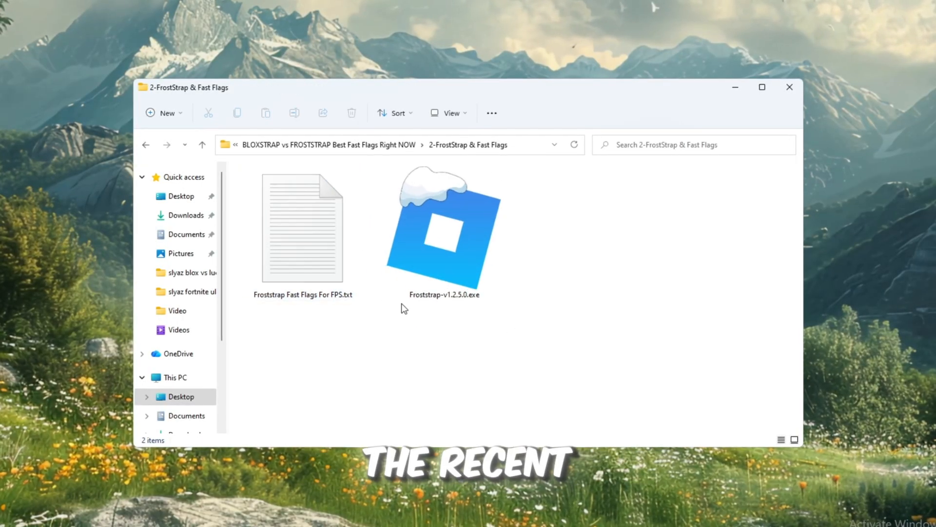
Step: In the 2-FrostStrap & Fast Flags folder, select and launch Froststrap-v1.2.5.0.exe
left_click(445, 232)
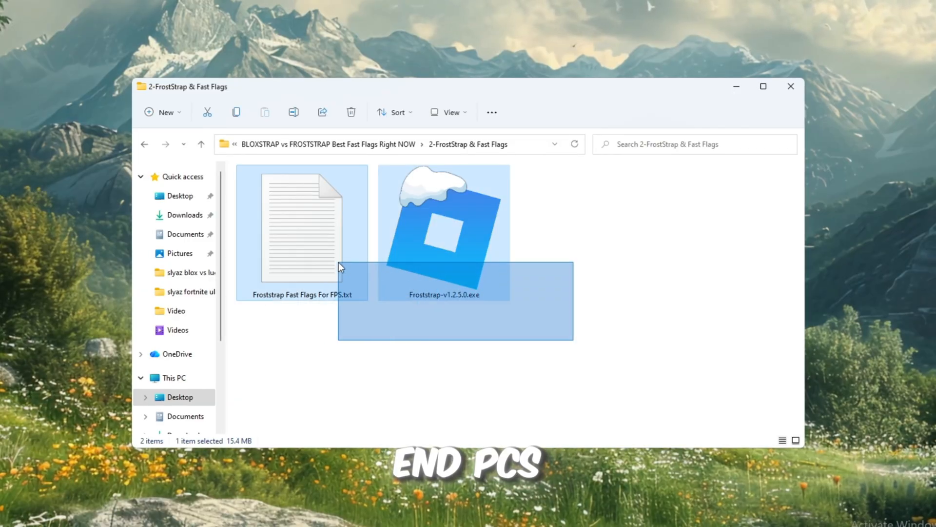
left_click(606, 280)
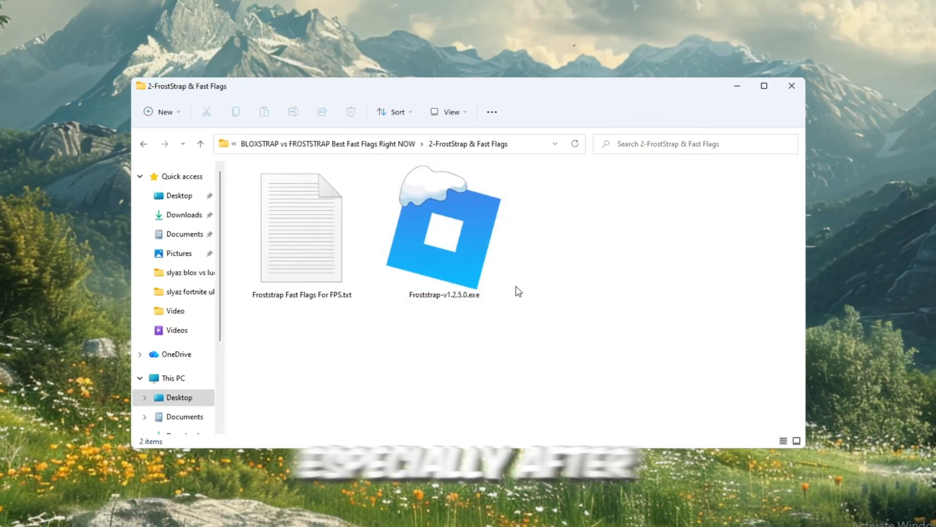
left_click(459, 231)
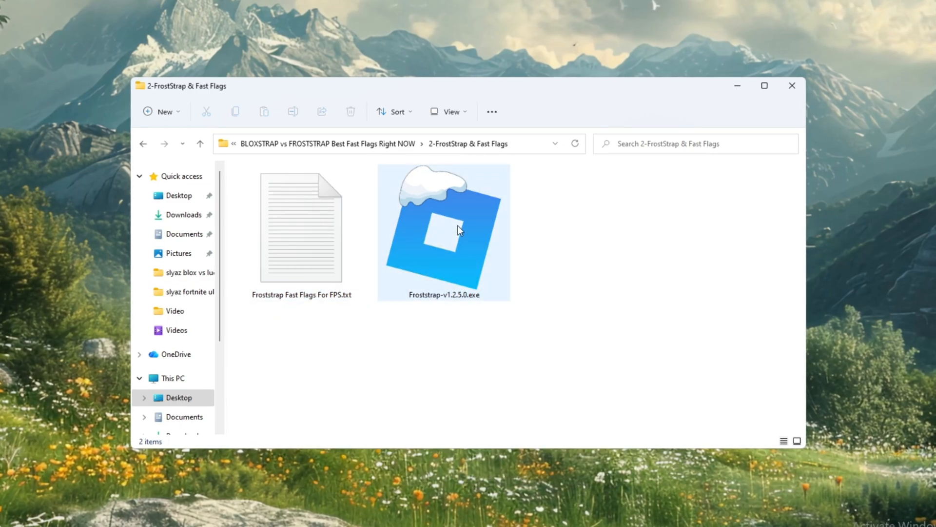
left_click(454, 237)
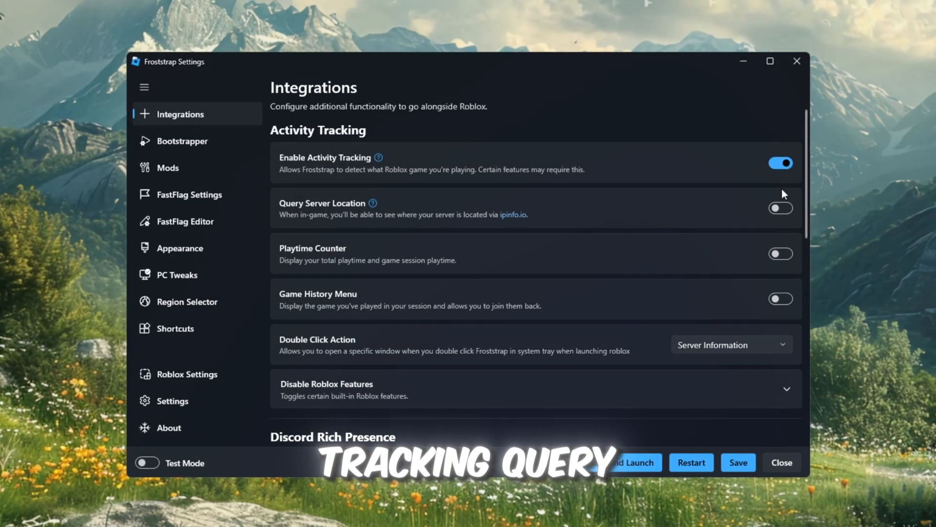
Step: Enable Query Server Location and Playtime Counter, then move to the Bootstrapper page
left_click(780, 254)
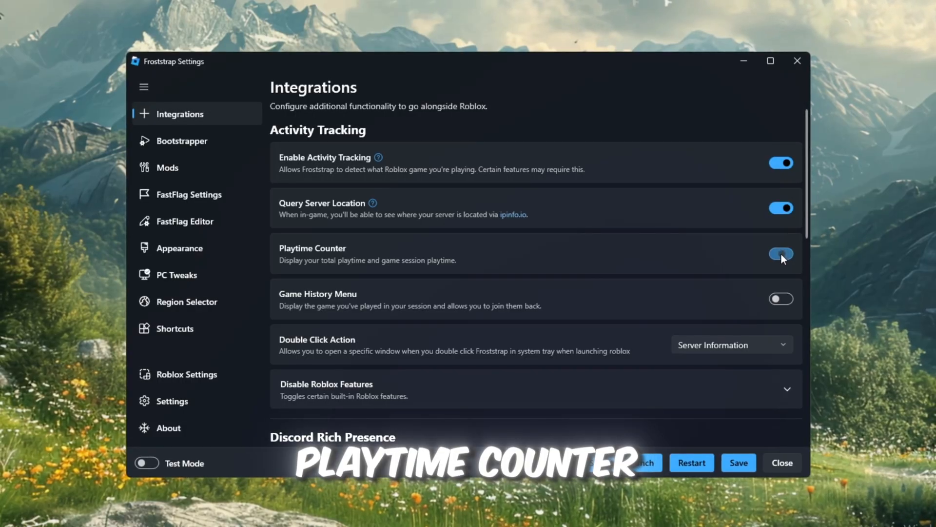
left_click(782, 298)
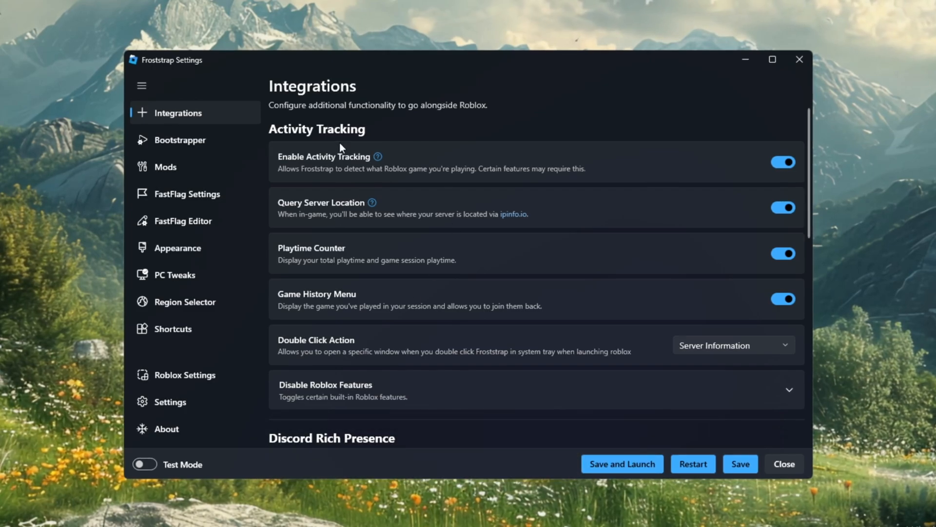
left_click(179, 141)
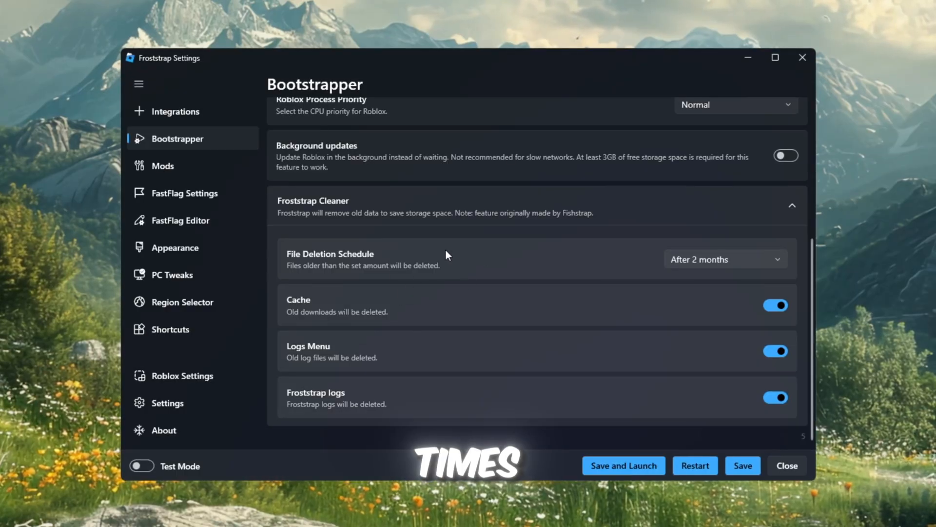
Step: On the Mods page, switch off Use Old Avatar Editor Background
left_click(162, 166)
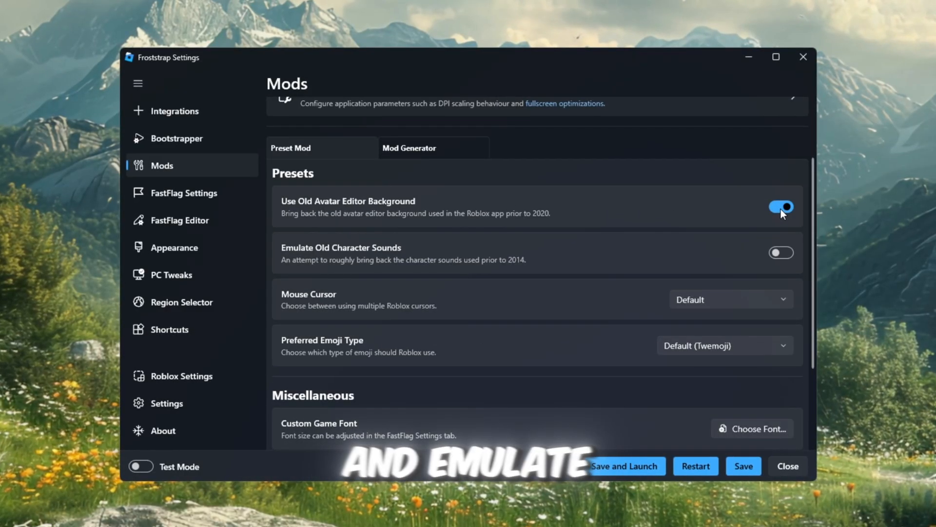
left_click(781, 207)
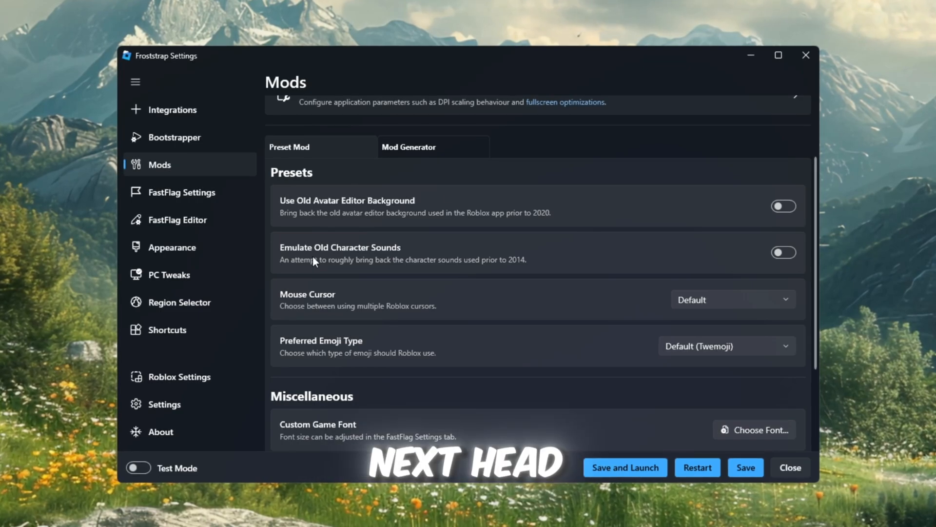
Step: Show the Appearance page with Dark theme, Mica backdrop and English language
left_click(182, 192)
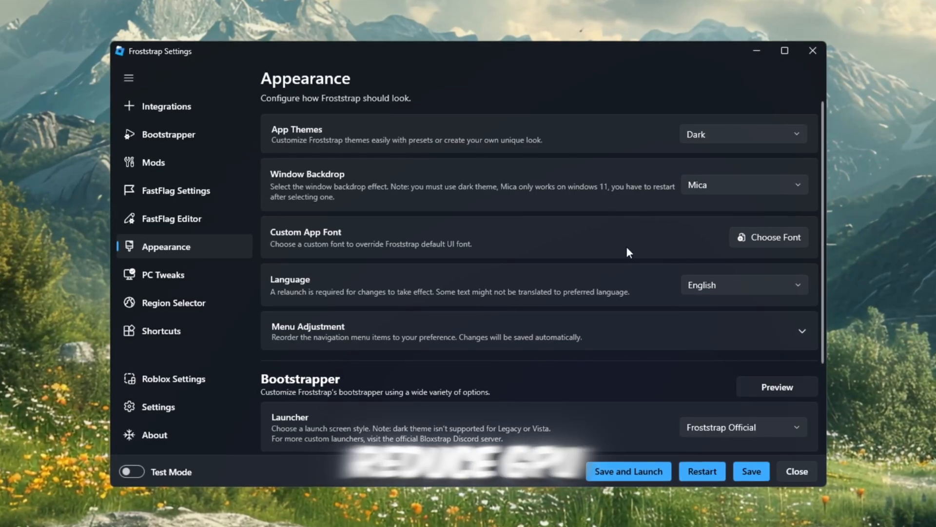
mouse_move(493, 273)
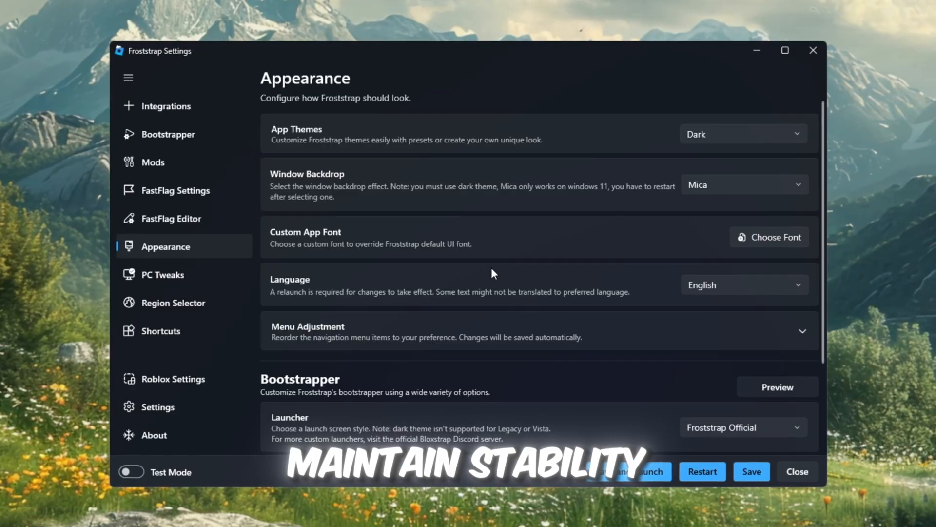
mouse_move(154, 221)
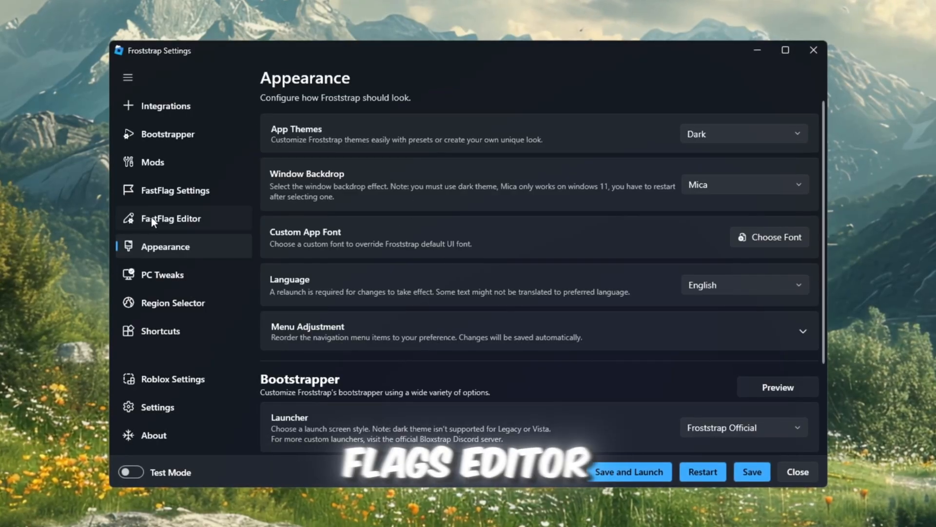
Step: Import the pasted JSON flag list into the FastFlag Editor, bringing it to 322 flags
left_click(169, 218)
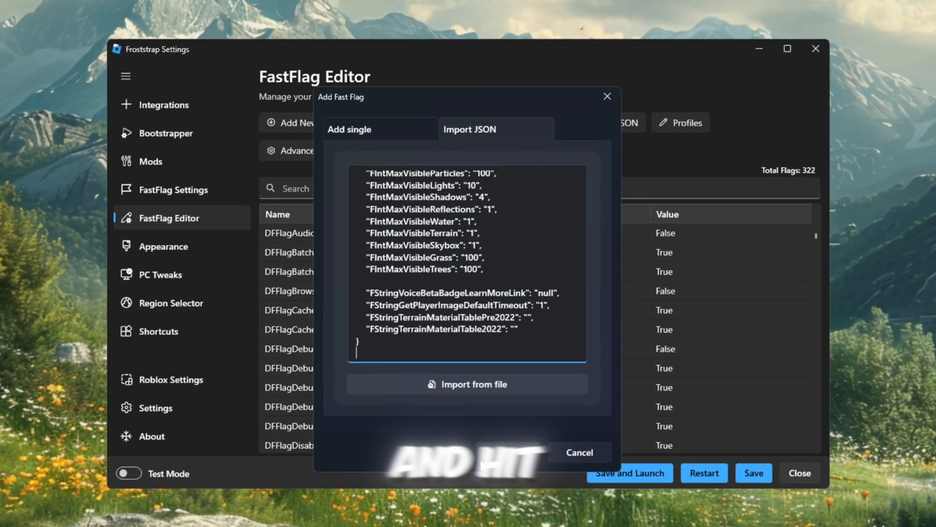
left_click(580, 453)
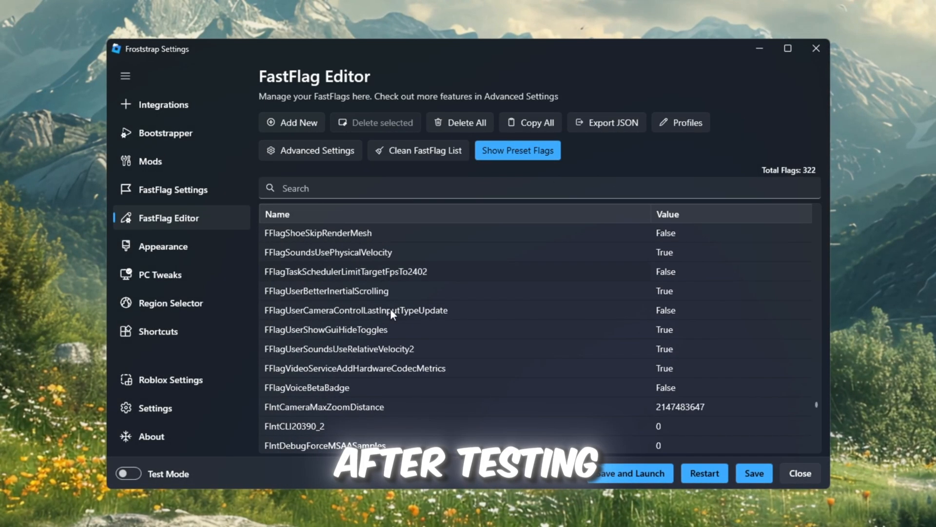
left_click(754, 473)
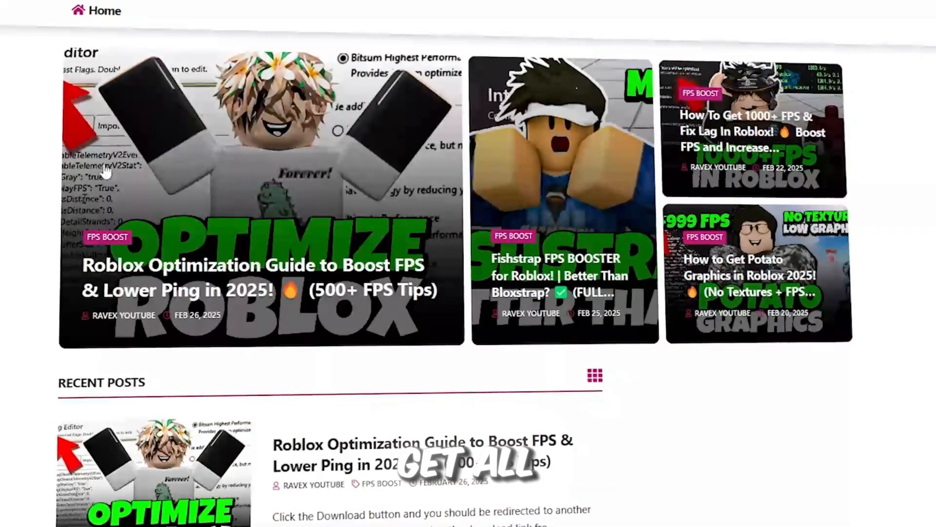
scroll("down", 3)
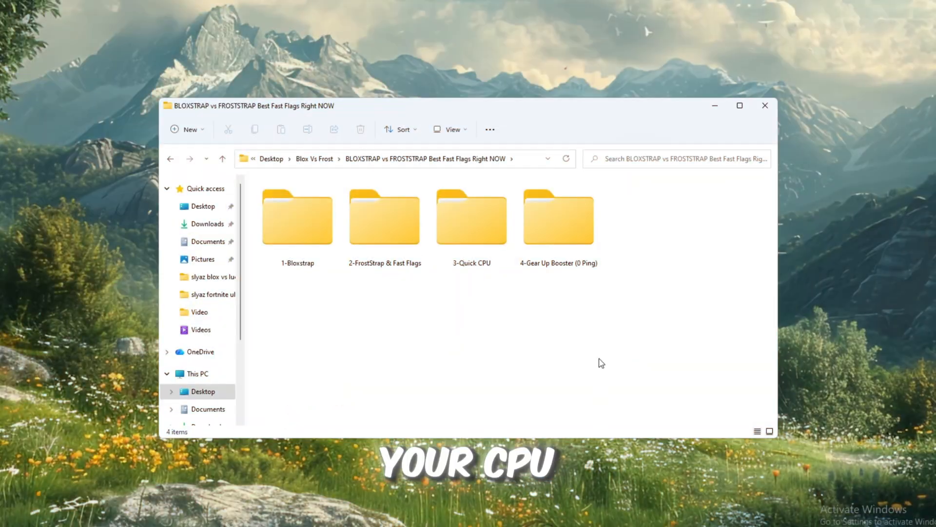
Step: Copy the QuickCPU download link from Quick CPU.txt in the 3-Quick CPU folder
double_click(471, 215)
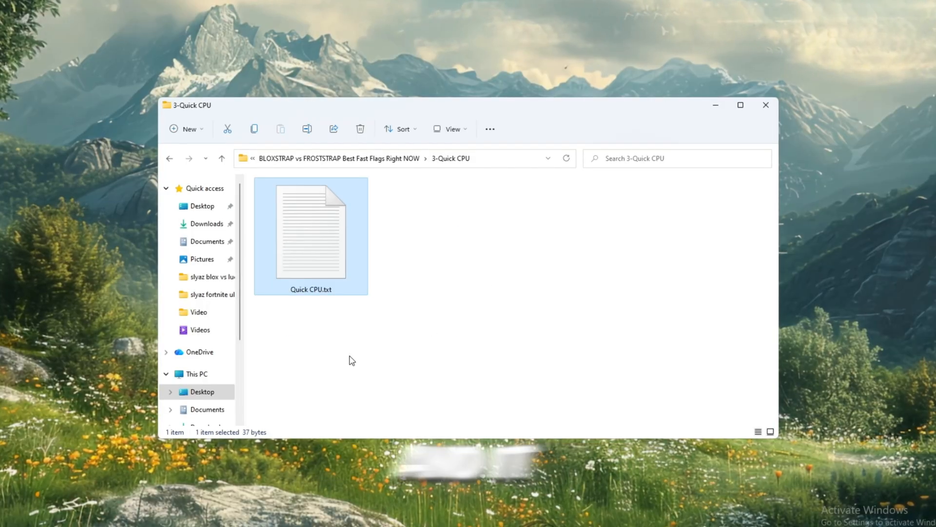
double_click(310, 230)
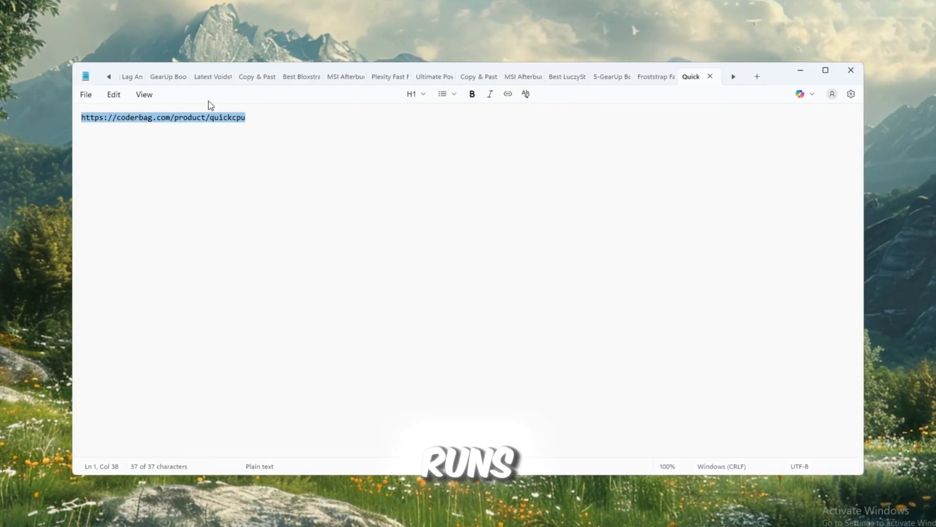
left_click(137, 117)
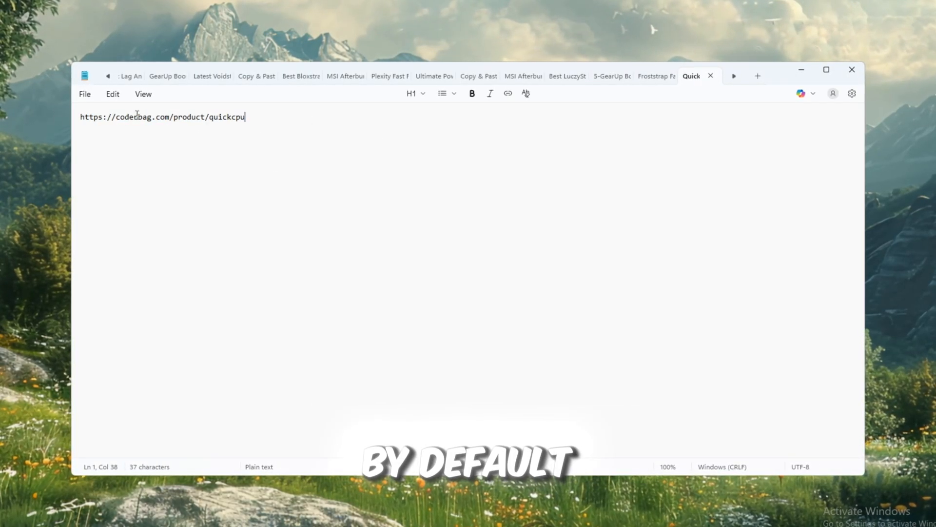
right_click(161, 117)
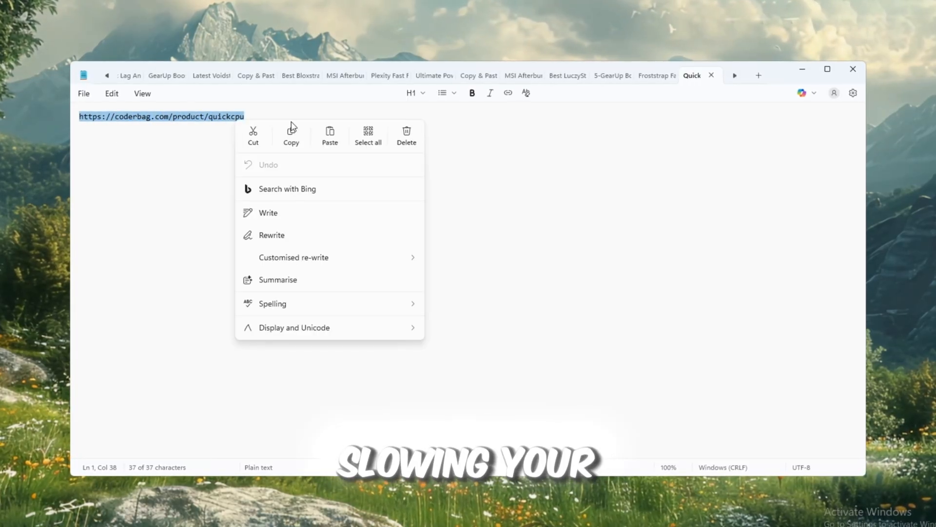
left_click(177, 133)
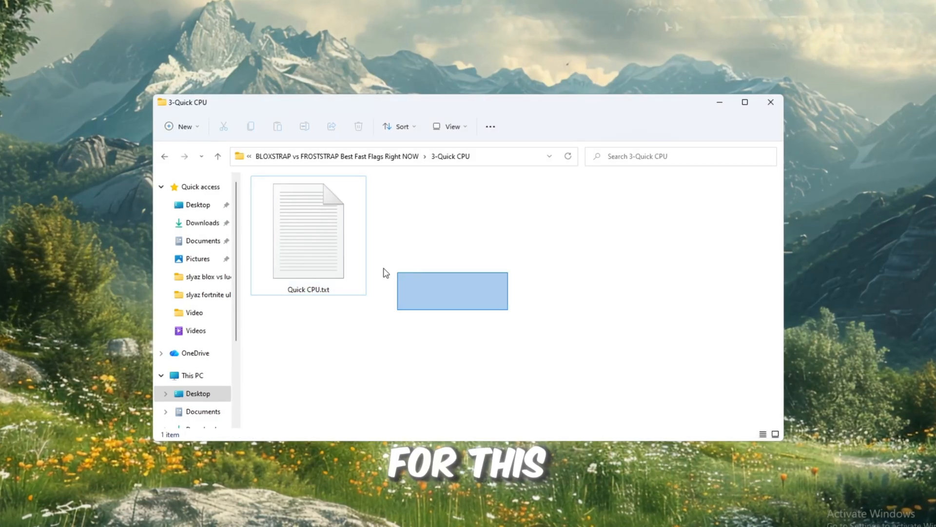
left_click(308, 230)
type("qui")
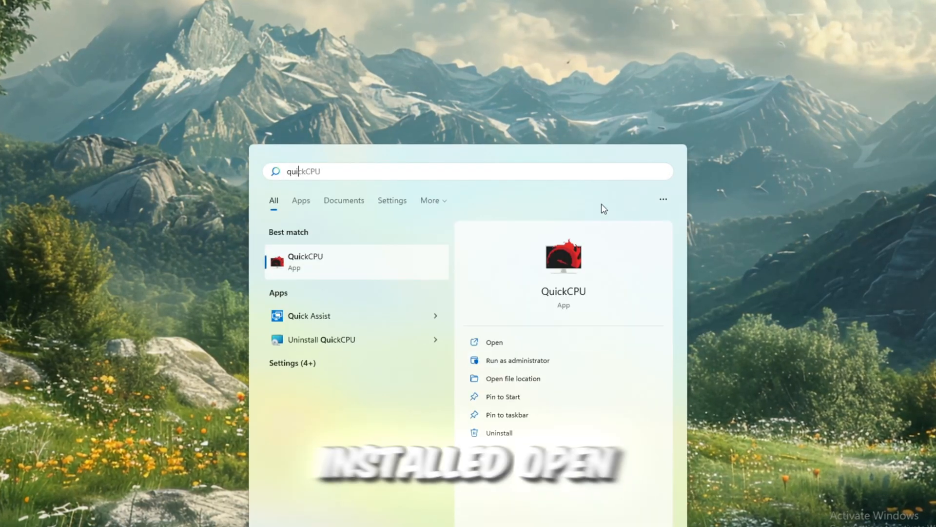
Step: Launch QuickCPU and choose the Ultimate Performance power plan
left_click(494, 343)
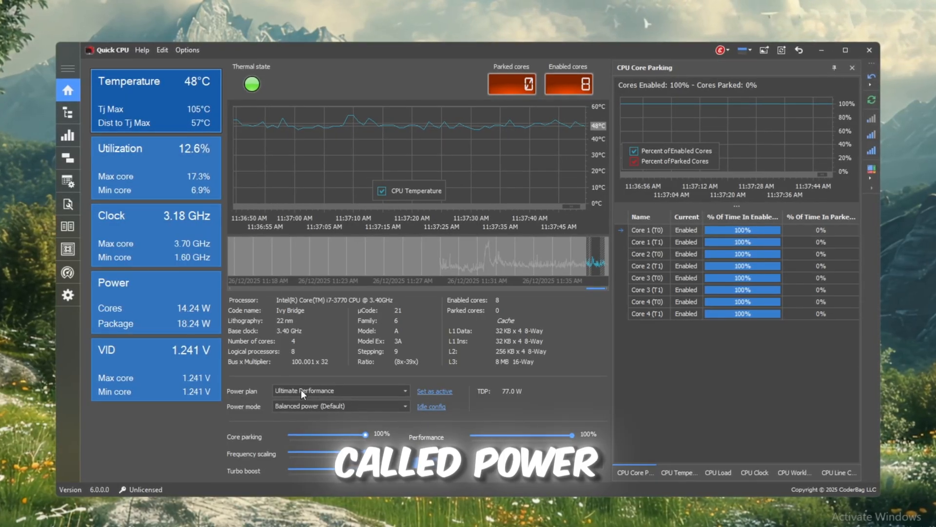
left_click(339, 390)
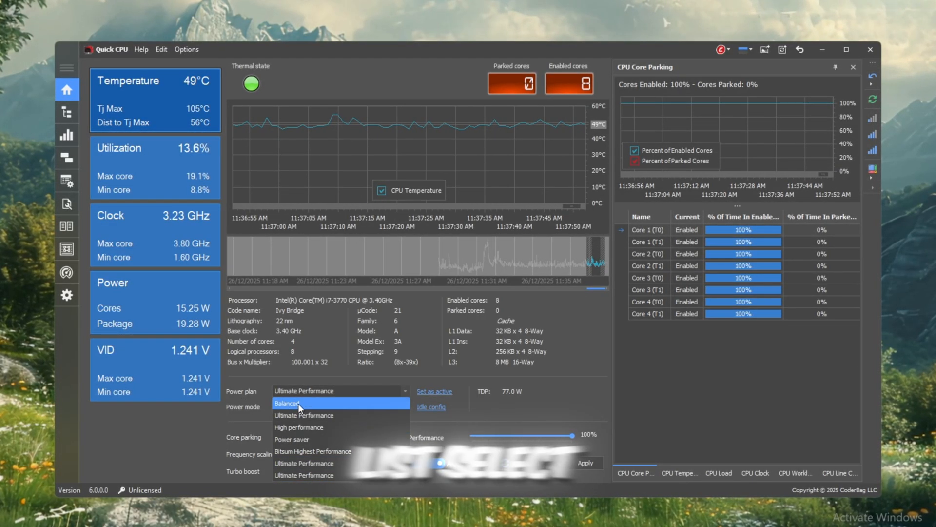
left_click(289, 402)
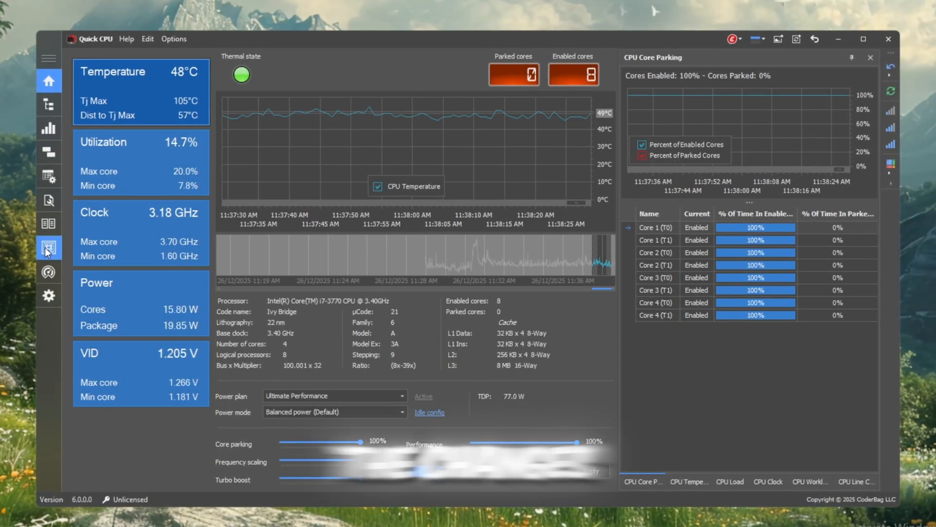
left_click(48, 247)
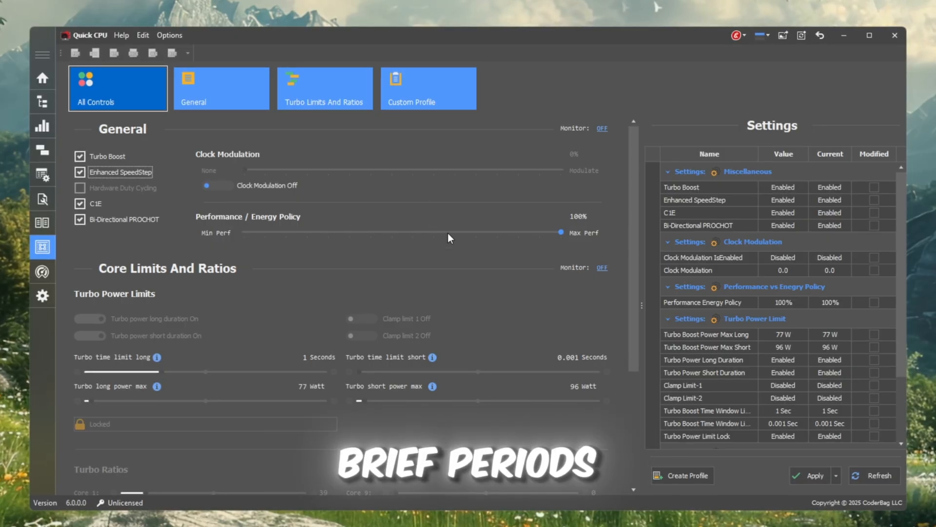
mouse_move(439, 239)
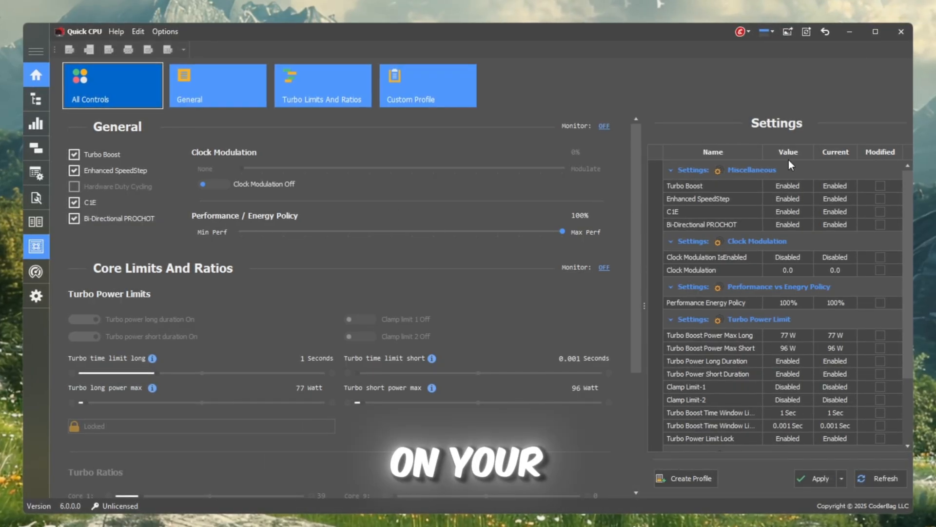
Step: Review QuickCPU's All Controls page with Turbo Boost enabled
left_click(37, 74)
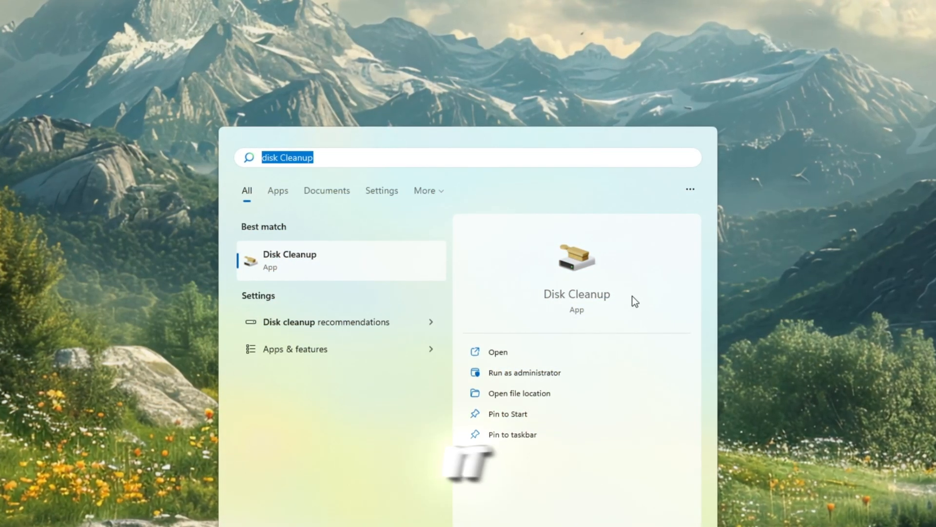
Step: Launch Disk Cleanup and open %localappdata%/nvidia/glcache via Run
left_click(497, 352)
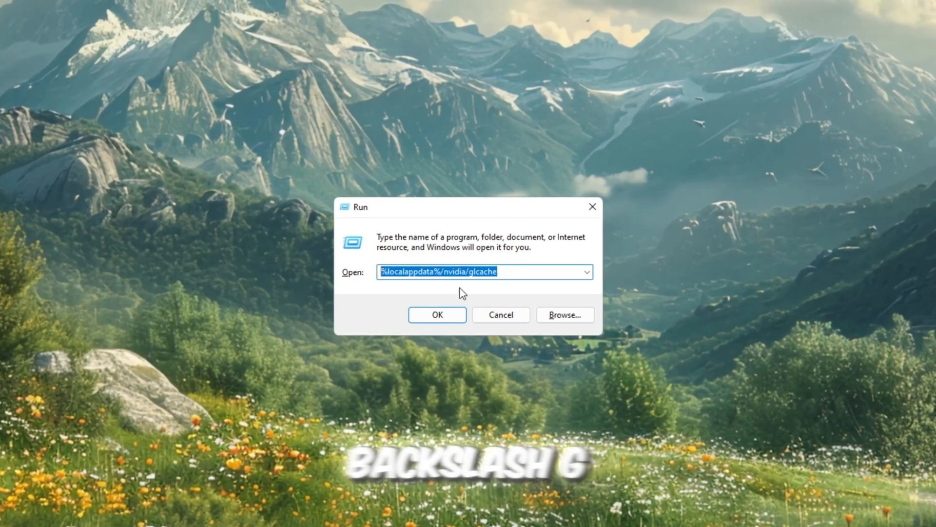
left_click(437, 314)
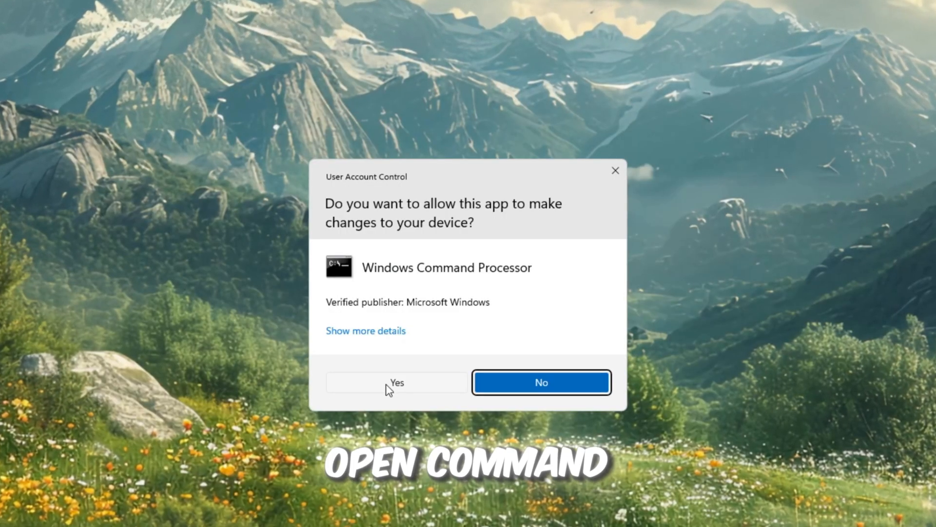
Step: Run ipconfig /flushdns as admin, then clear %localappdata%\Temp skipping locked items
left_click(397, 382)
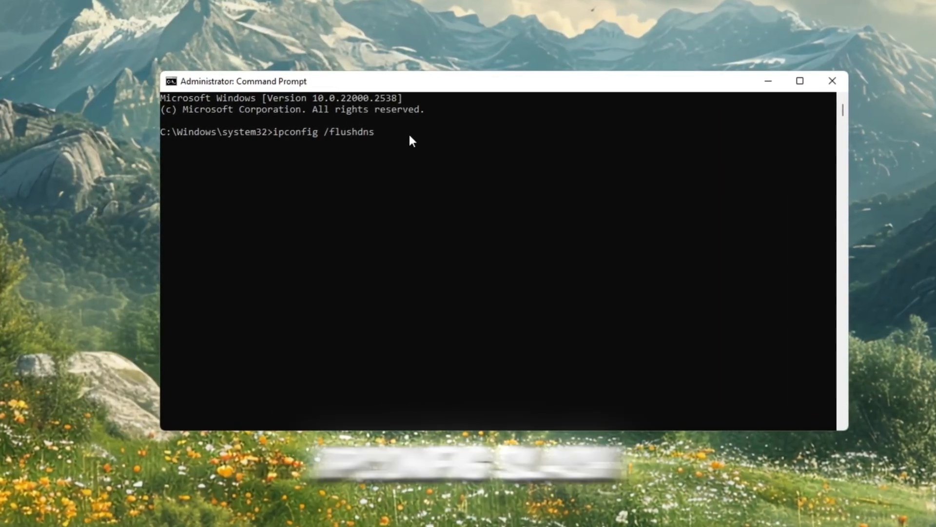
key("Enter")
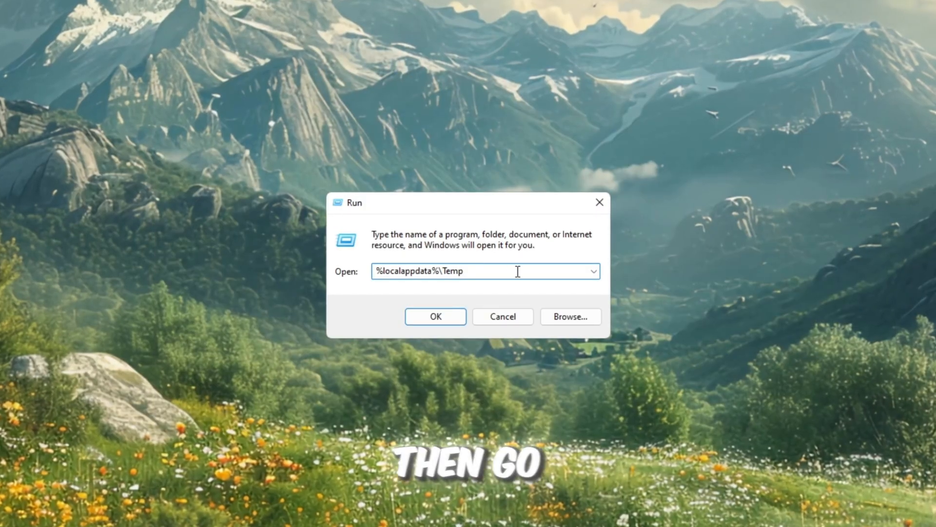
left_click(435, 316)
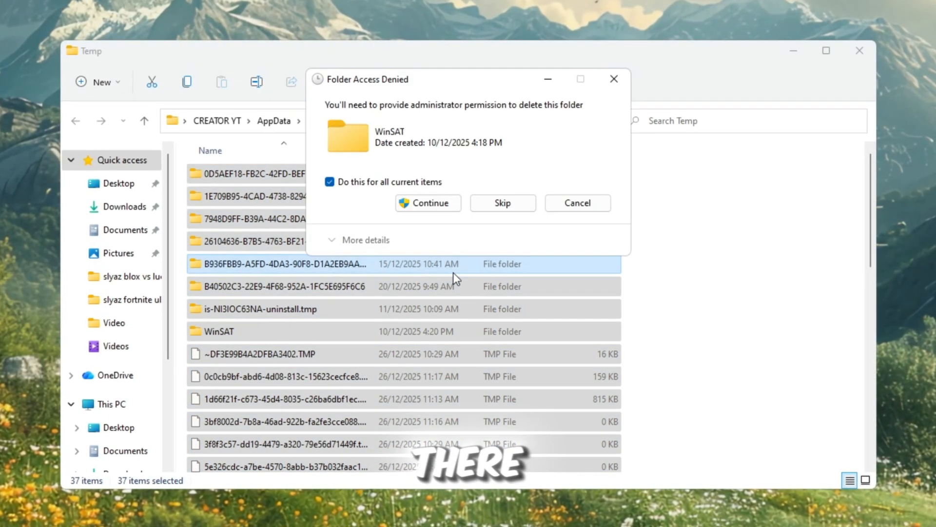
left_click(427, 203)
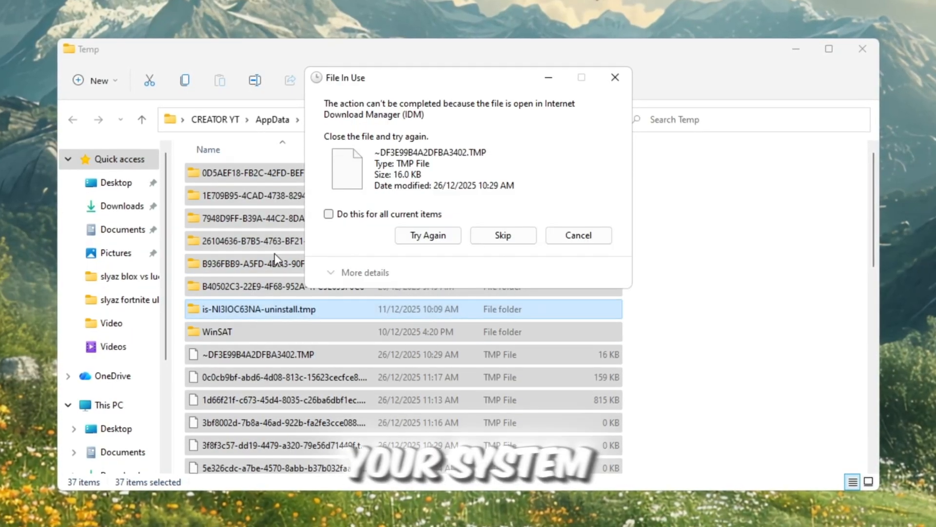